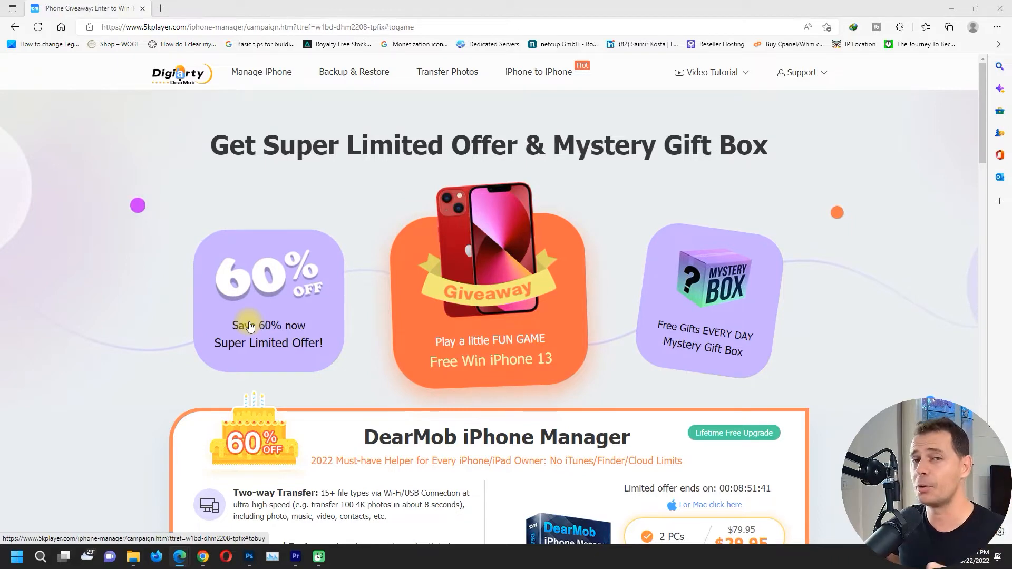
Scroll the giveaway page past the 60% offer to the 'Play the Game to Win iPhone 13' quiz.
scroll(down, 3)
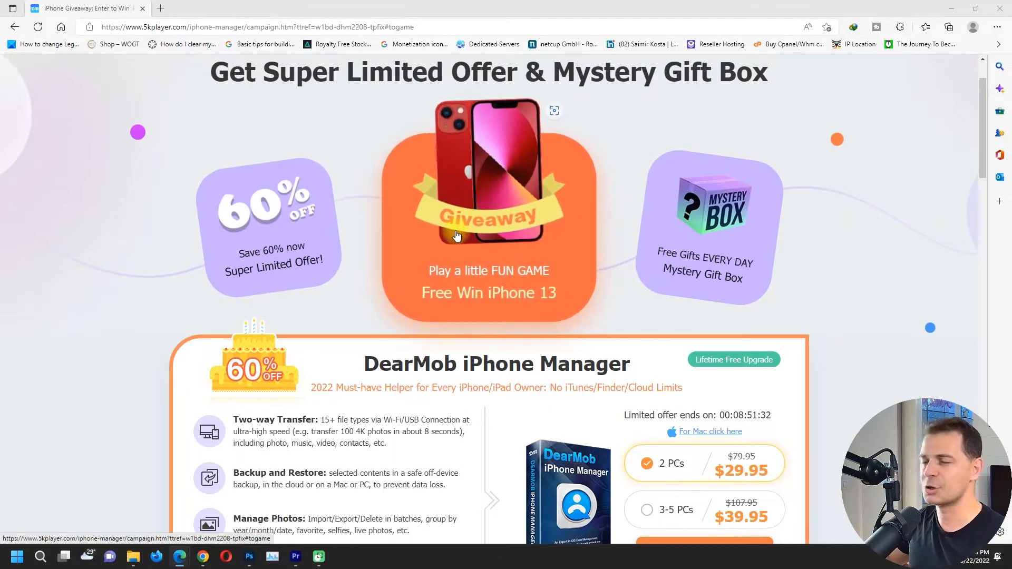
mouse_move(474, 266)
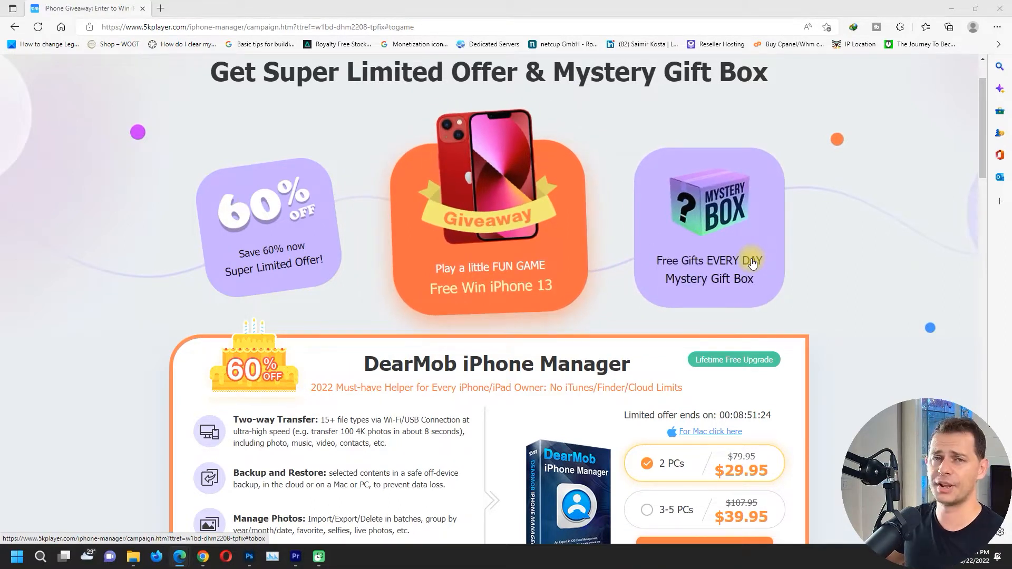
mouse_move(715, 255)
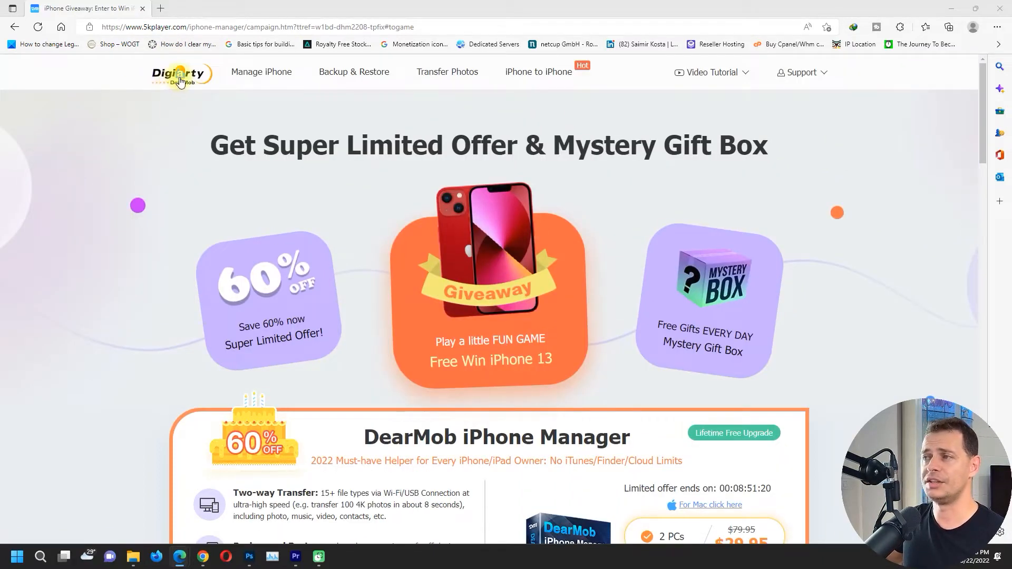
mouse_move(371, 234)
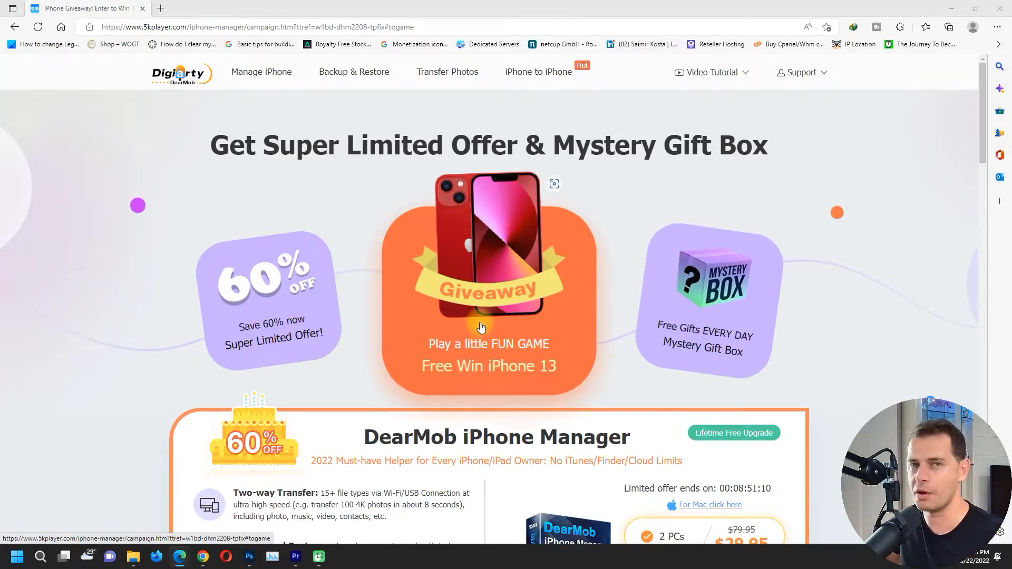
mouse_move(516, 324)
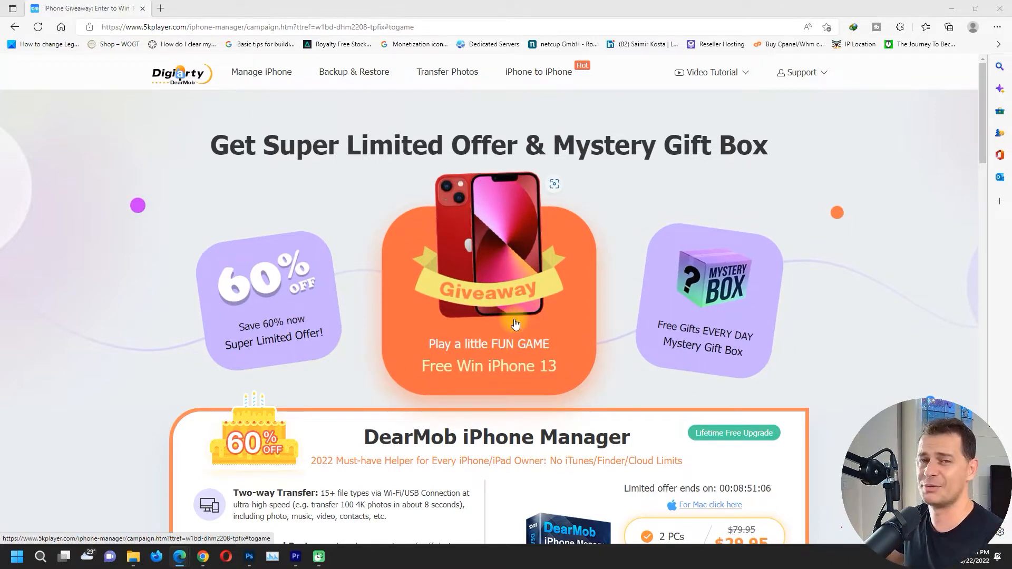
scroll(down, 3)
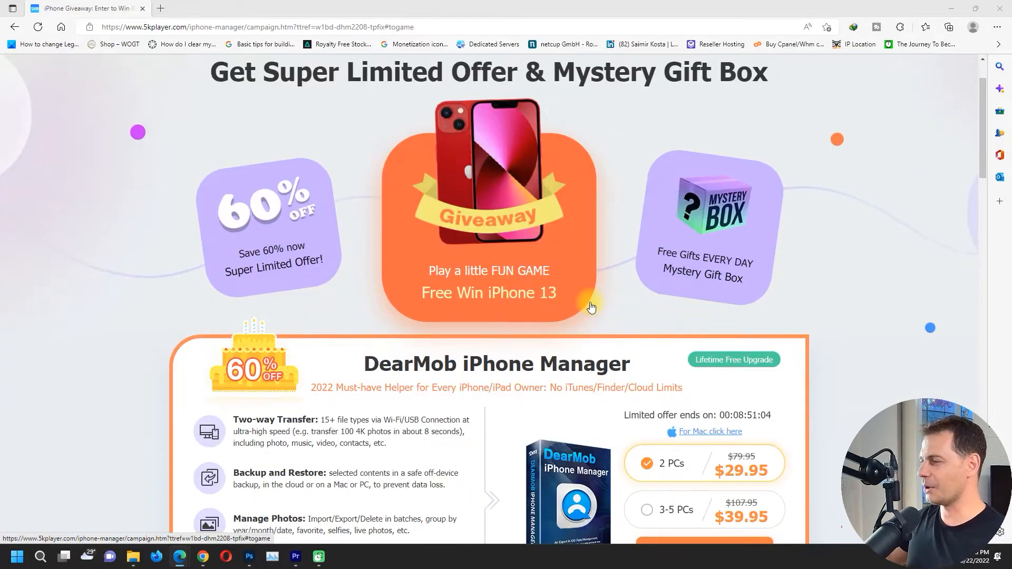
scroll(down, 3)
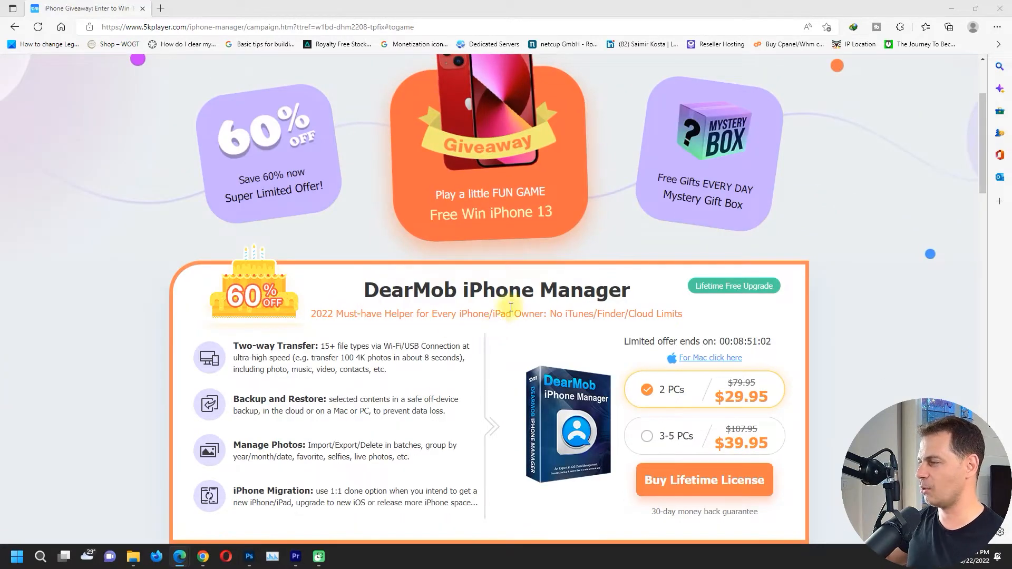
scroll(down, 3)
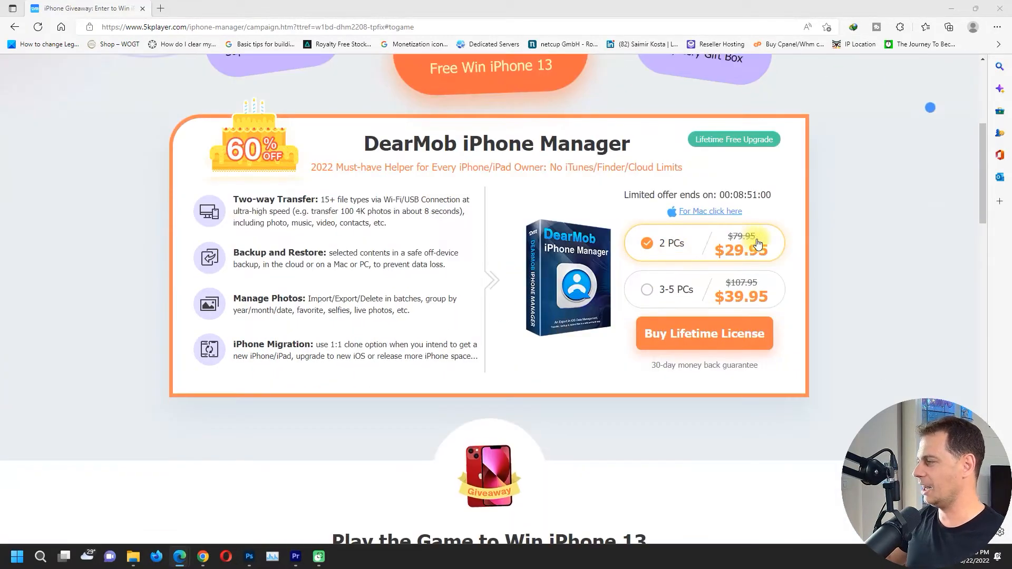
scroll(up, 3)
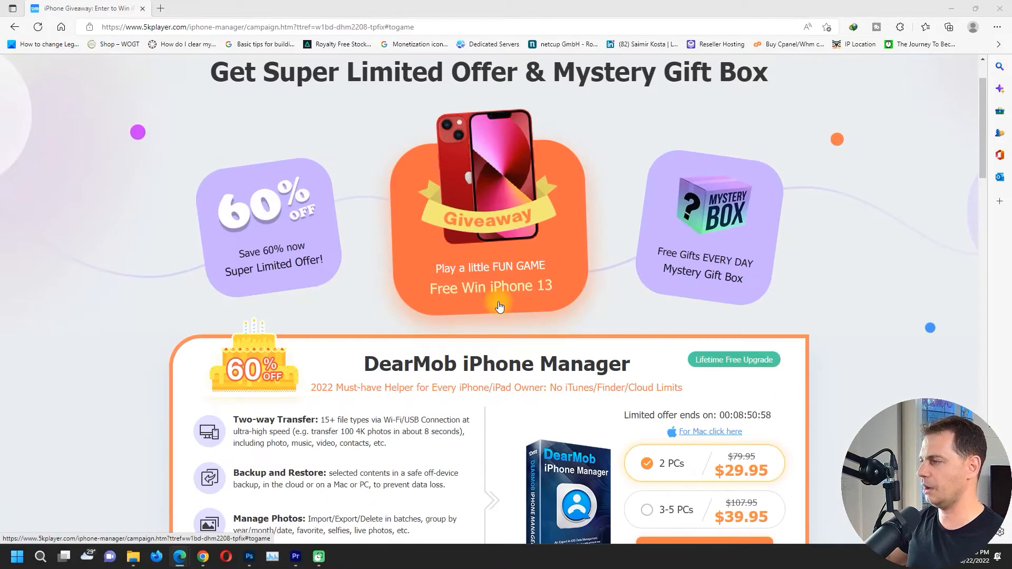
scroll(down, 3)
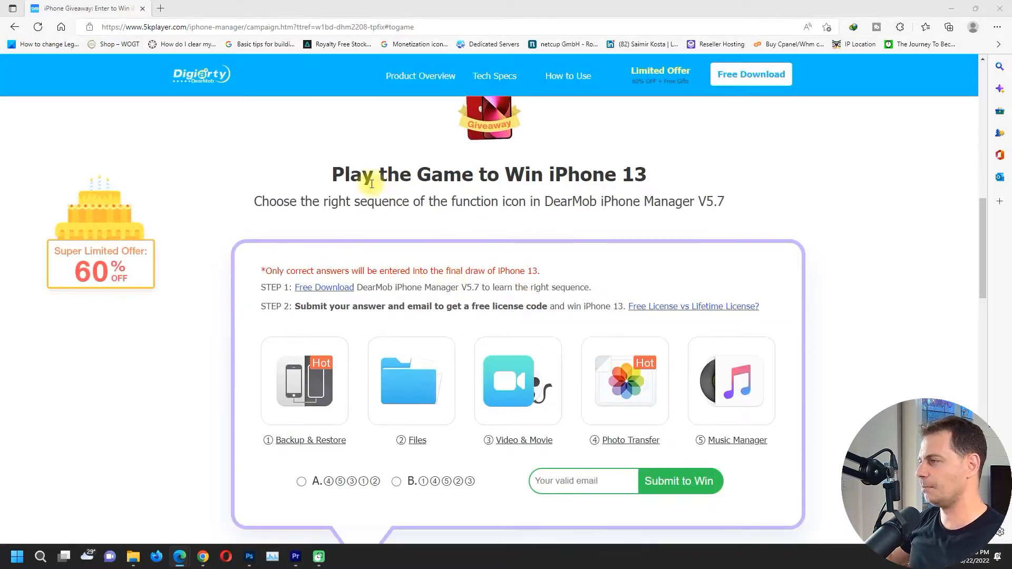
mouse_move(617, 201)
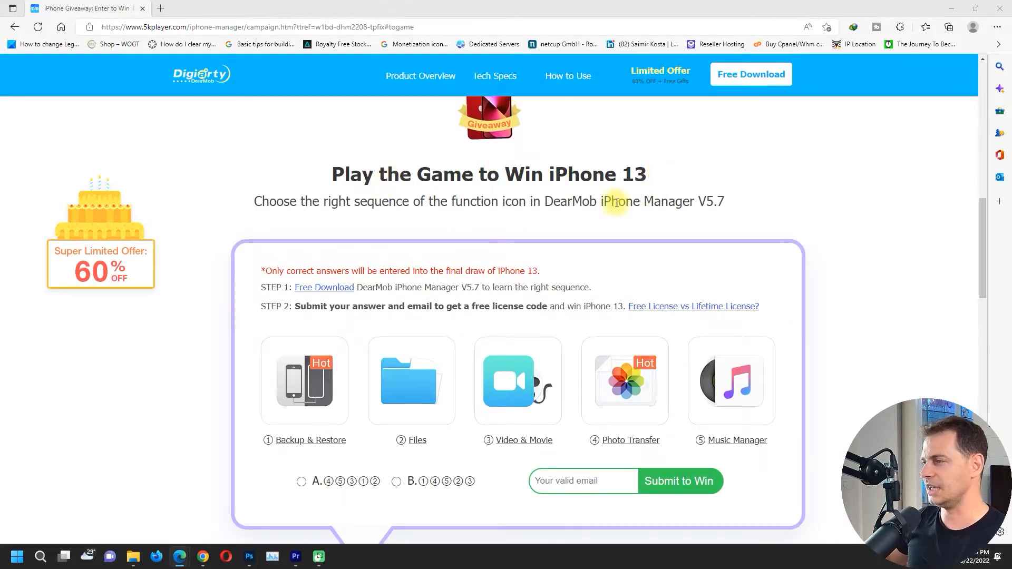
mouse_move(483, 231)
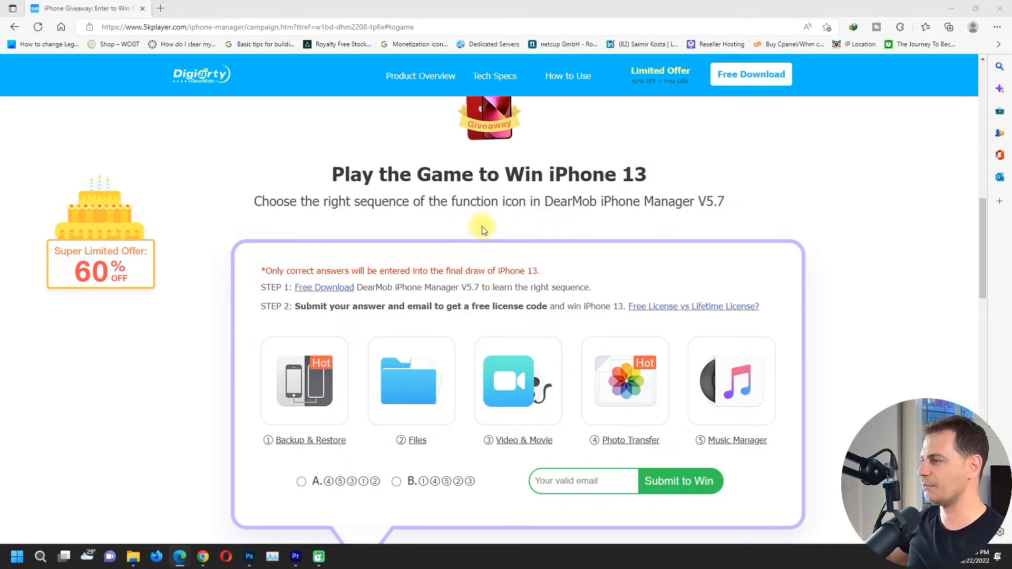
mouse_move(596, 213)
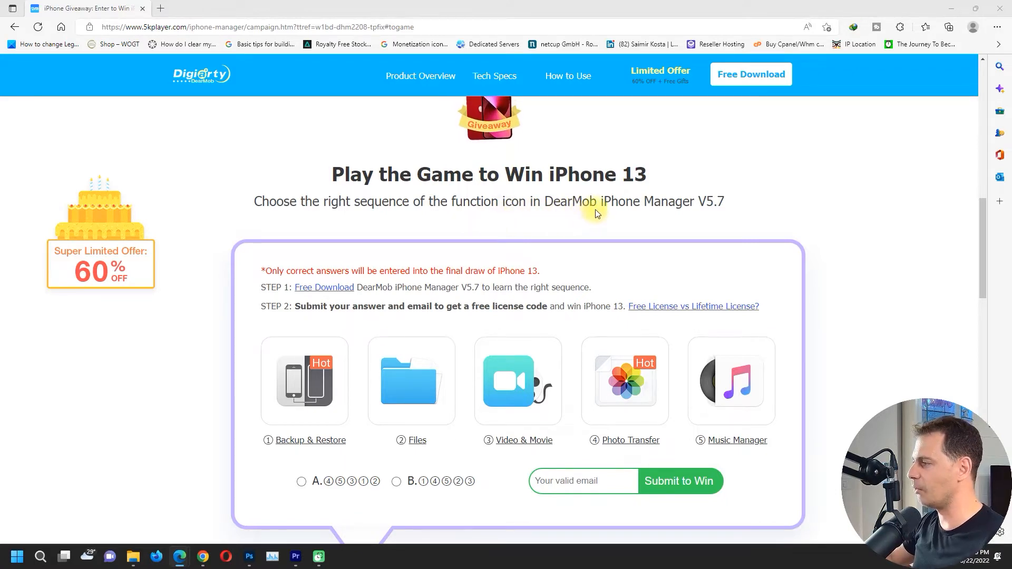
Download dearmob-iphone-manager.exe from the STEP 1 'Free Download' link.
scroll(down, 3)
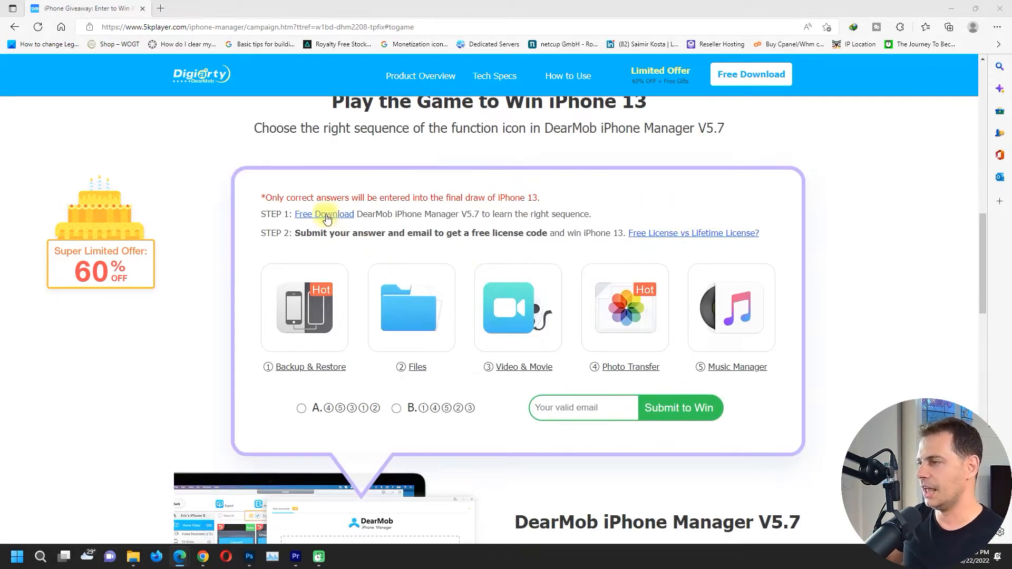
click(323, 214)
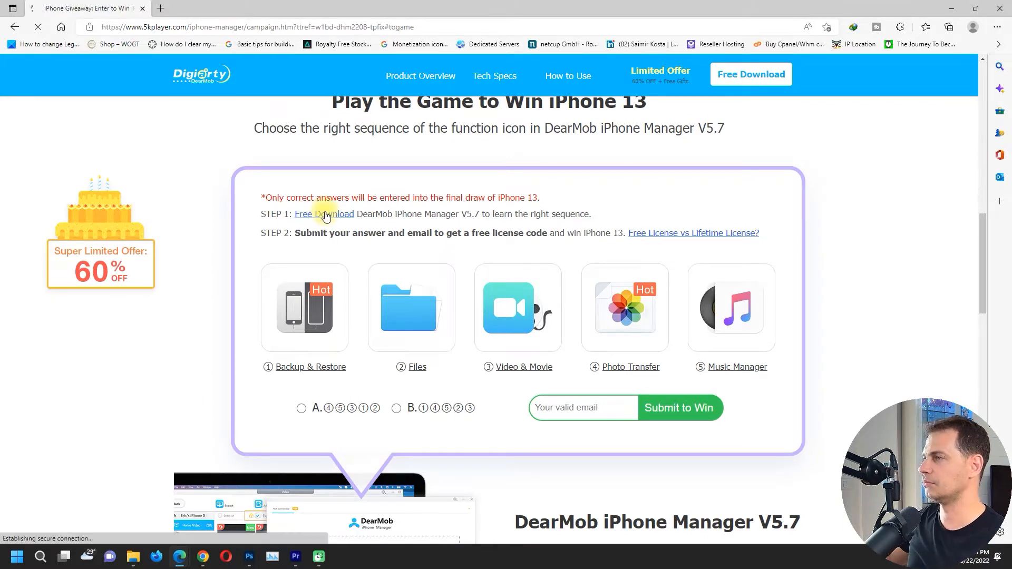
click(324, 214)
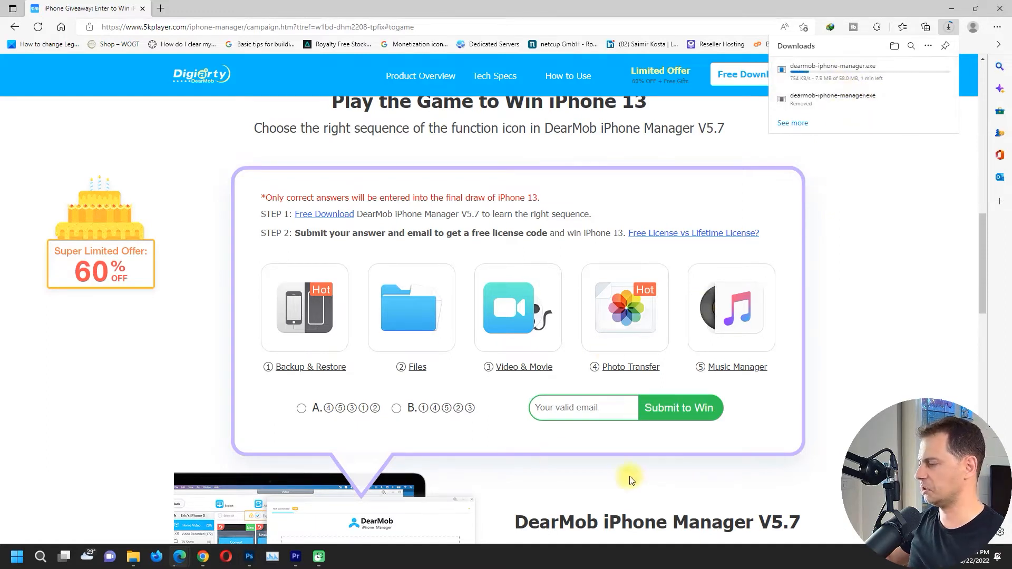
mouse_move(833, 208)
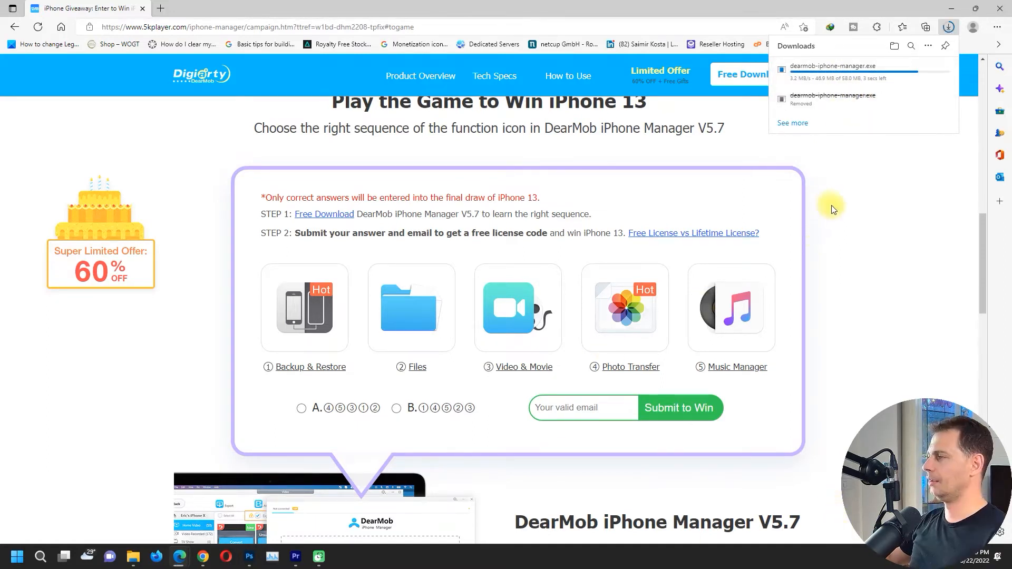
mouse_move(383, 244)
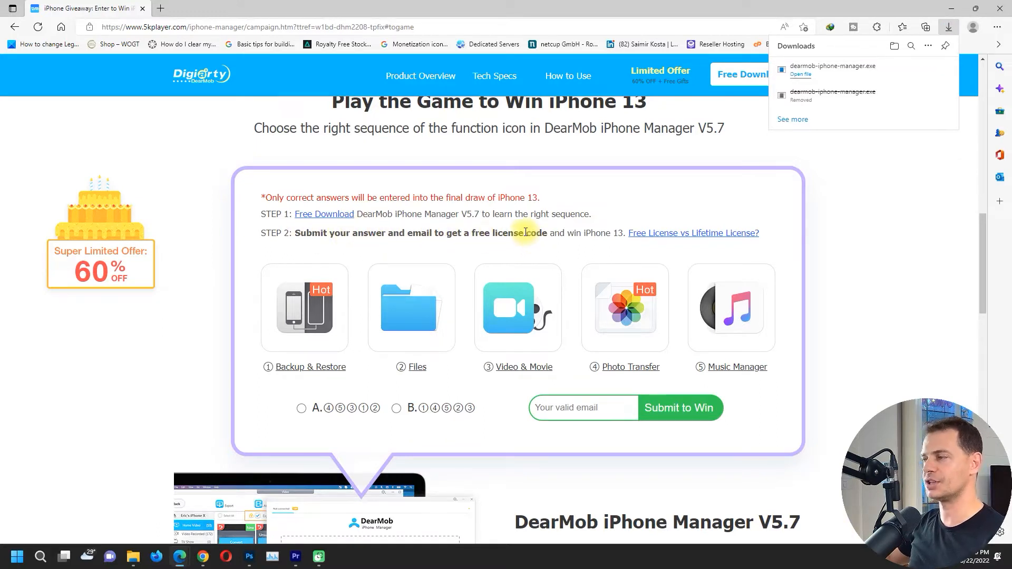
mouse_move(470, 254)
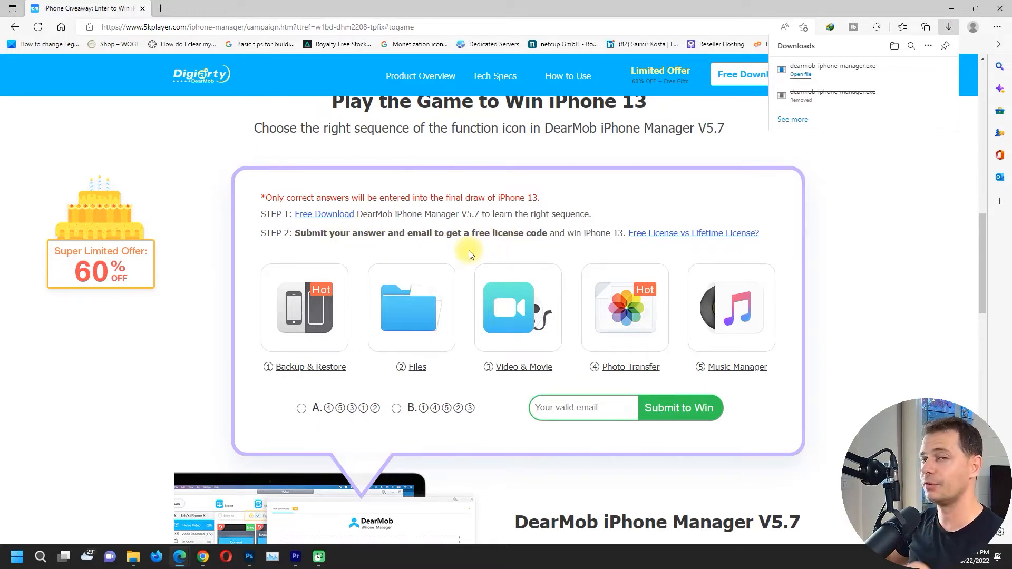
mouse_move(686, 234)
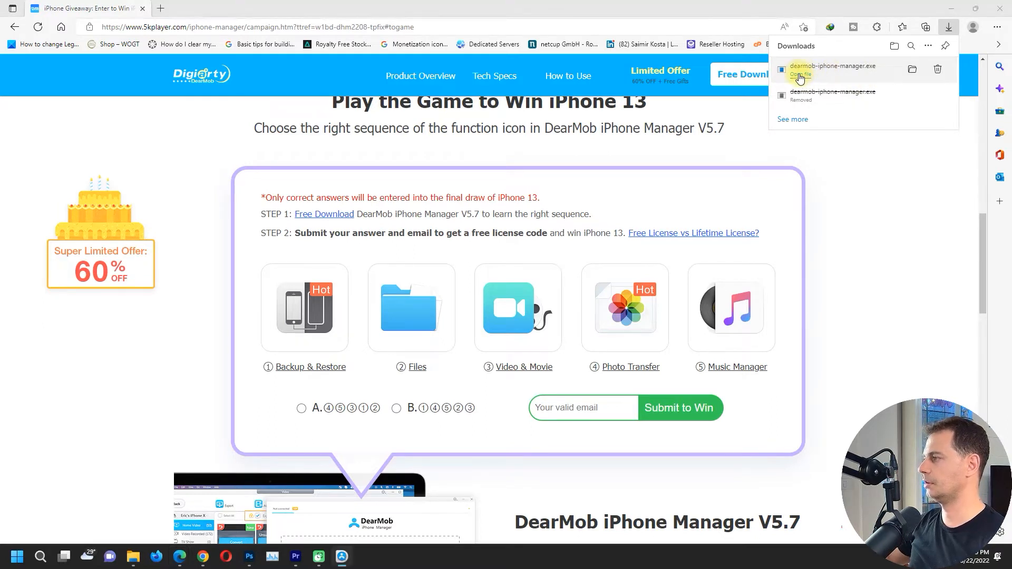
Run the downloaded installer and launch the newly installed DearMob iPhone Manager.
click(801, 74)
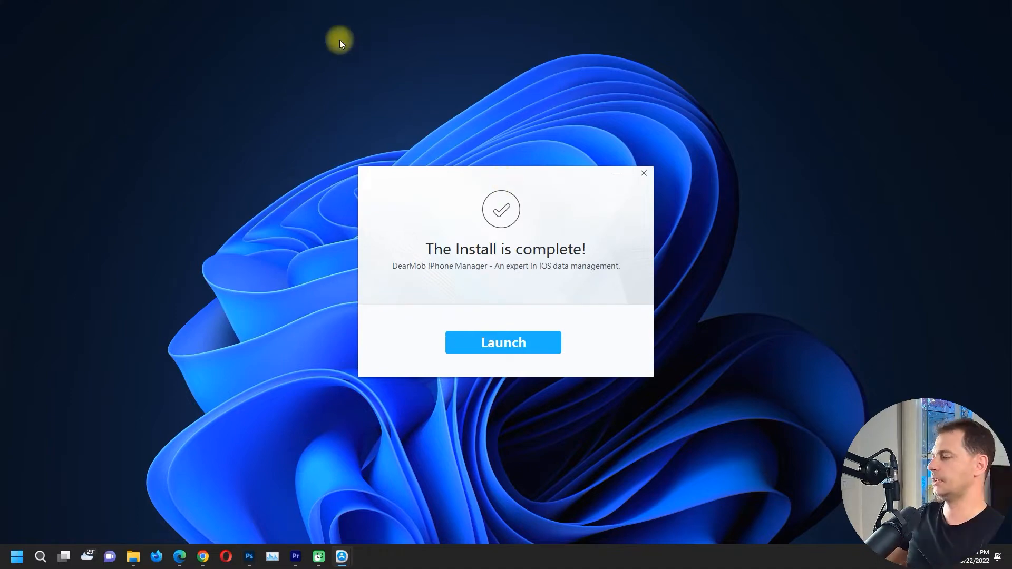
click(503, 342)
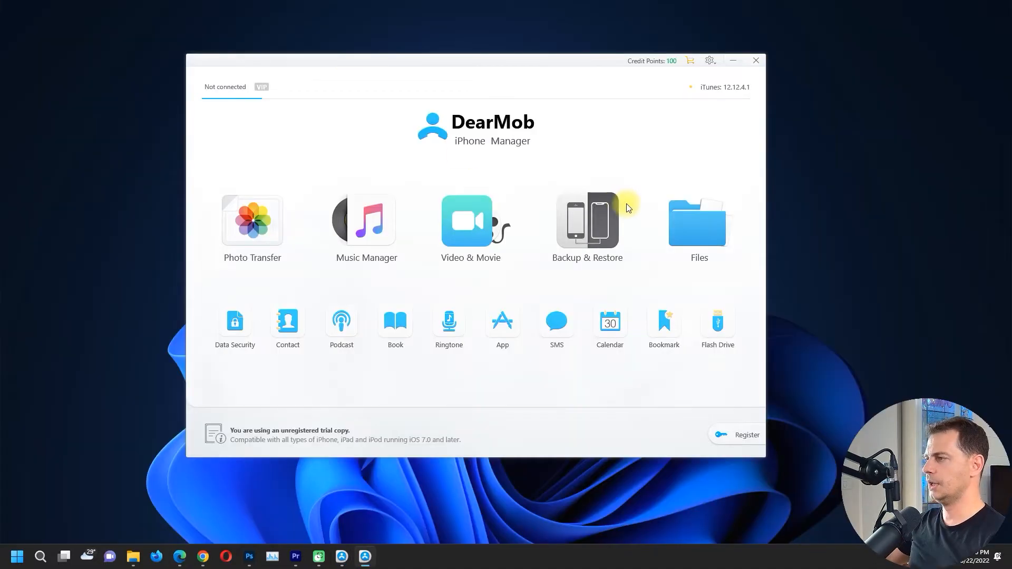
mouse_move(206, 555)
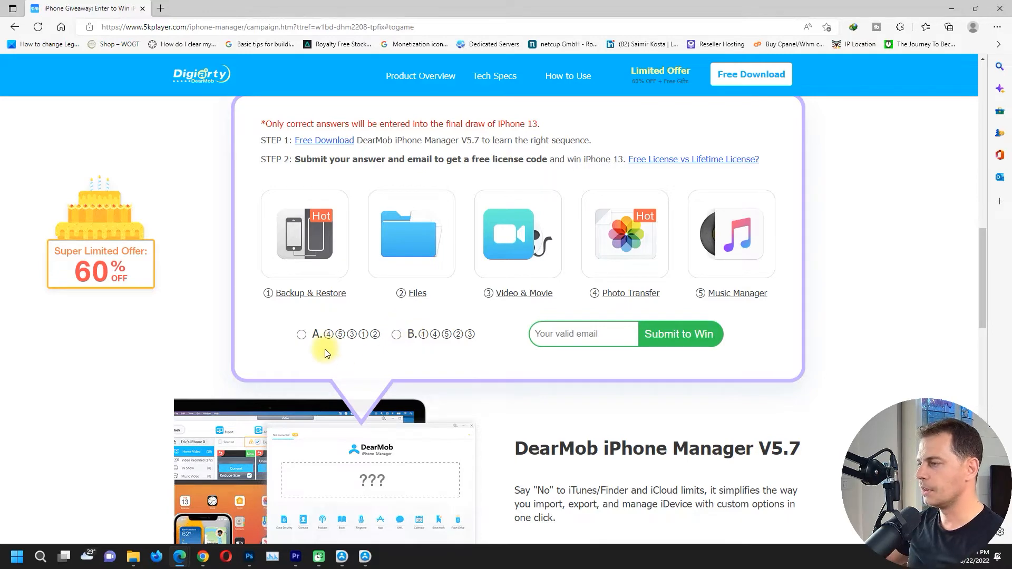
mouse_move(354, 269)
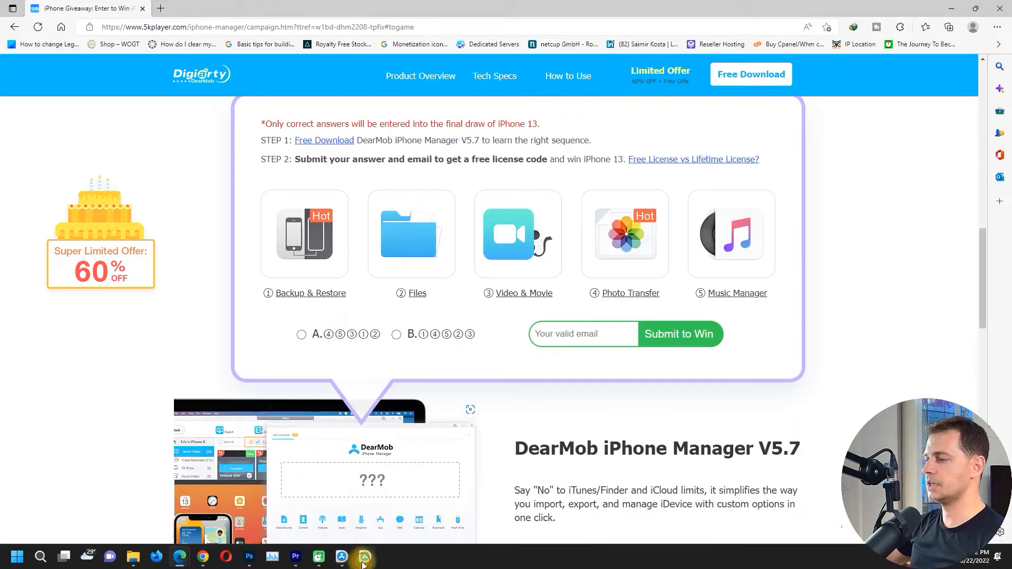
Choose answer A for the feature sequence, enter the email and submit to win the license.
click(364, 556)
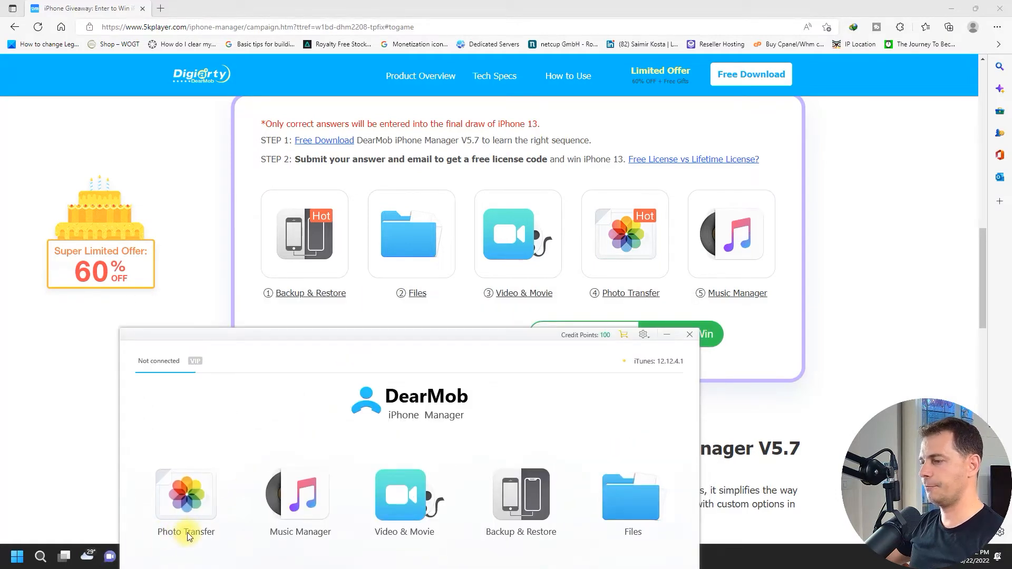
mouse_move(294, 538)
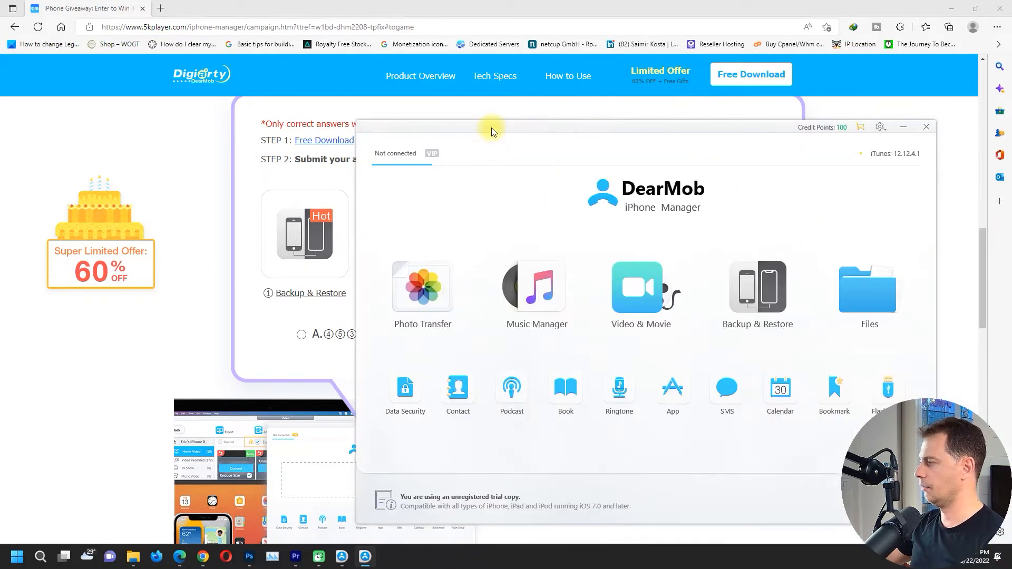
click(926, 126)
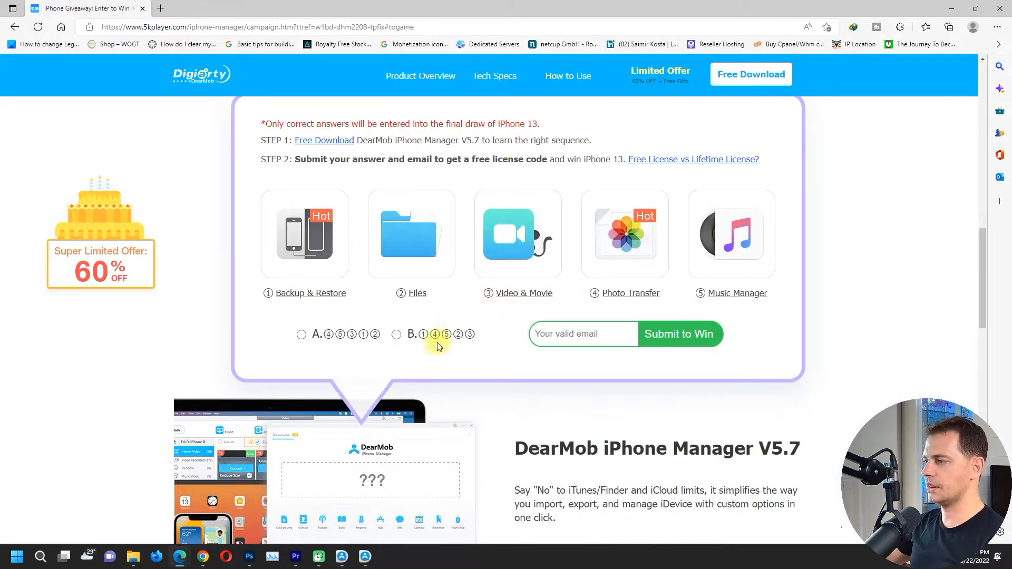
click(300, 334)
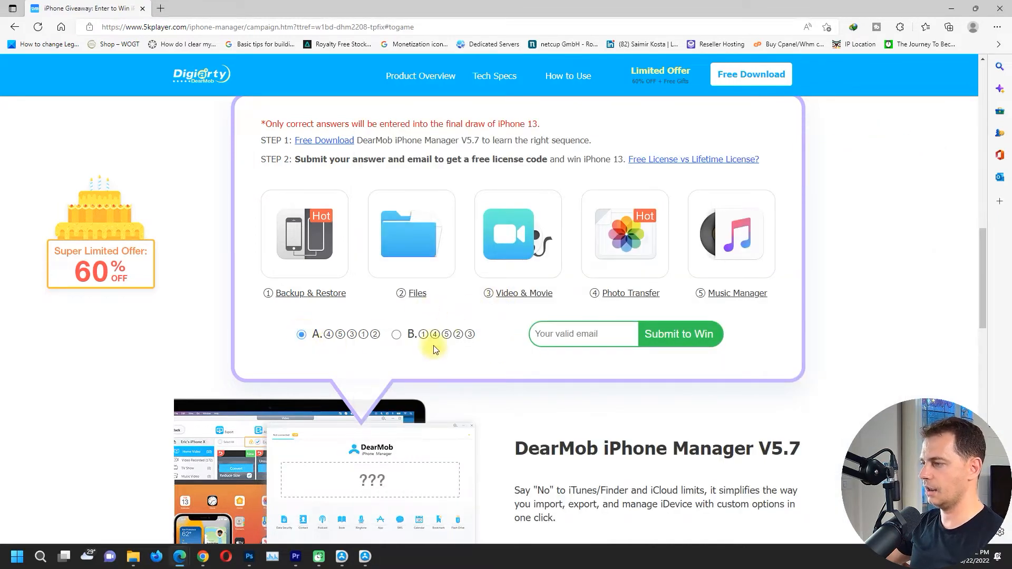
click(583, 334)
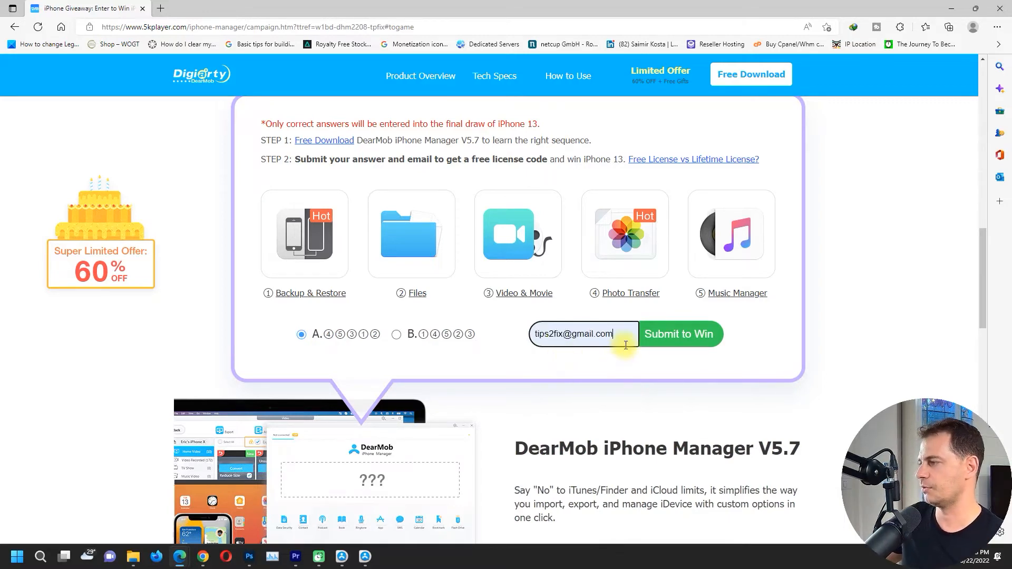
click(678, 334)
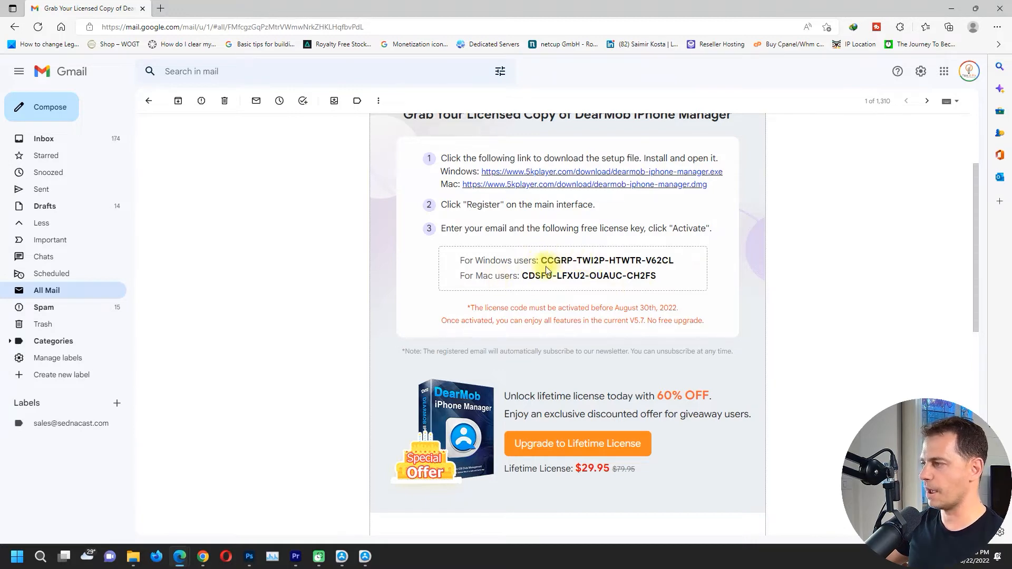
Copy the Windows license key from the DearMob giveaway email in Gmail.
right_click(607, 260)
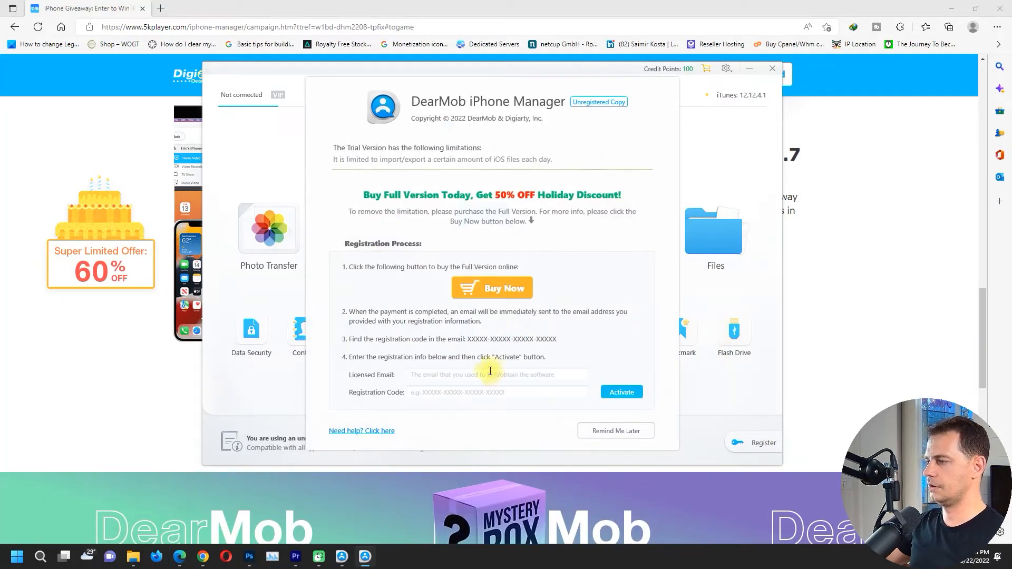
click(496, 375)
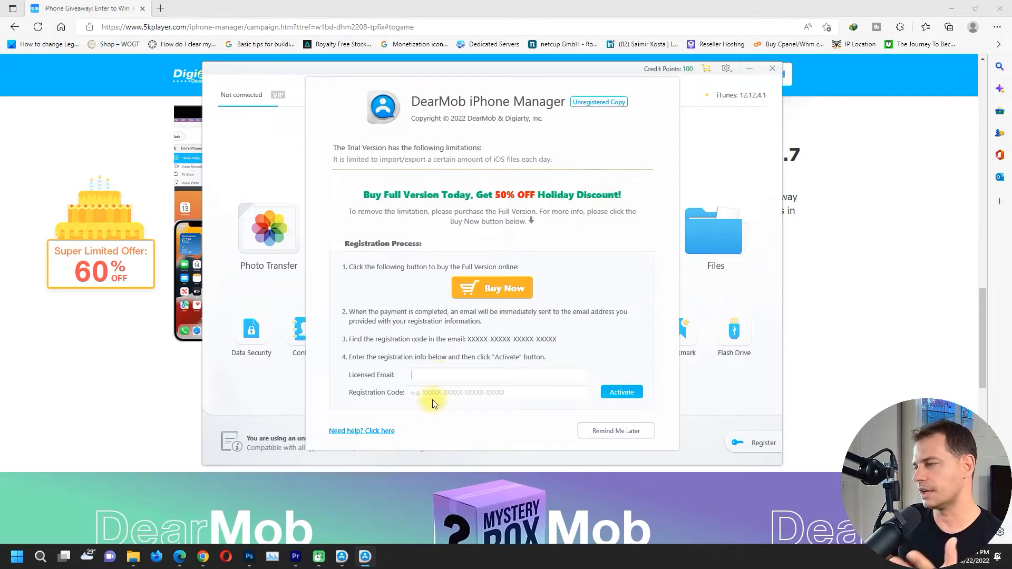
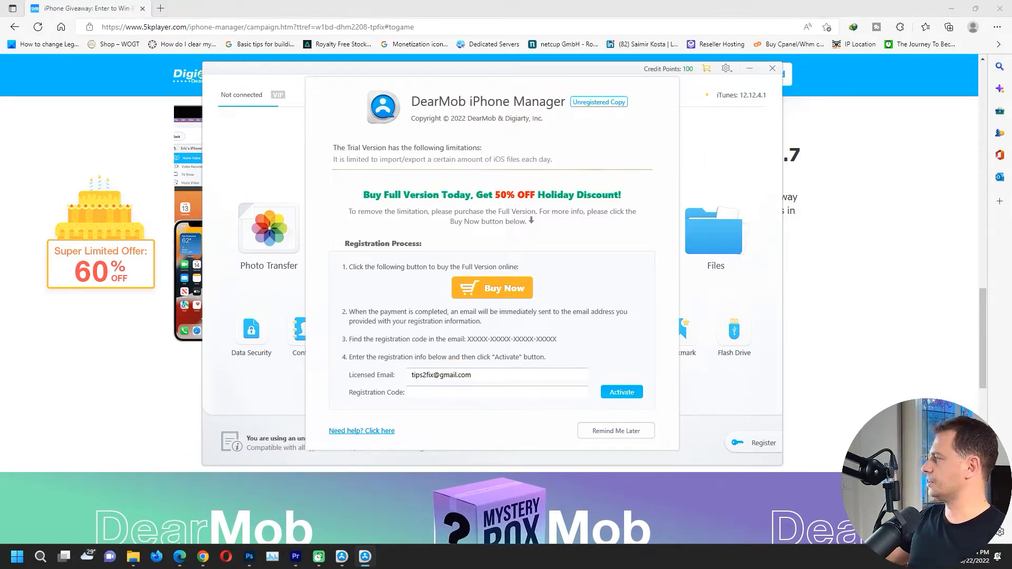
click(614, 430)
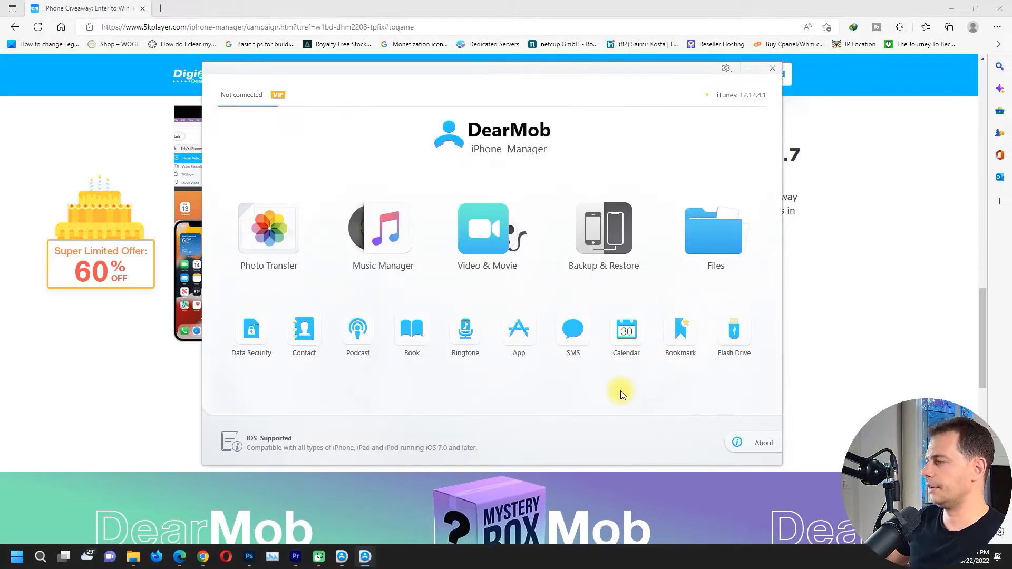
mouse_move(268, 246)
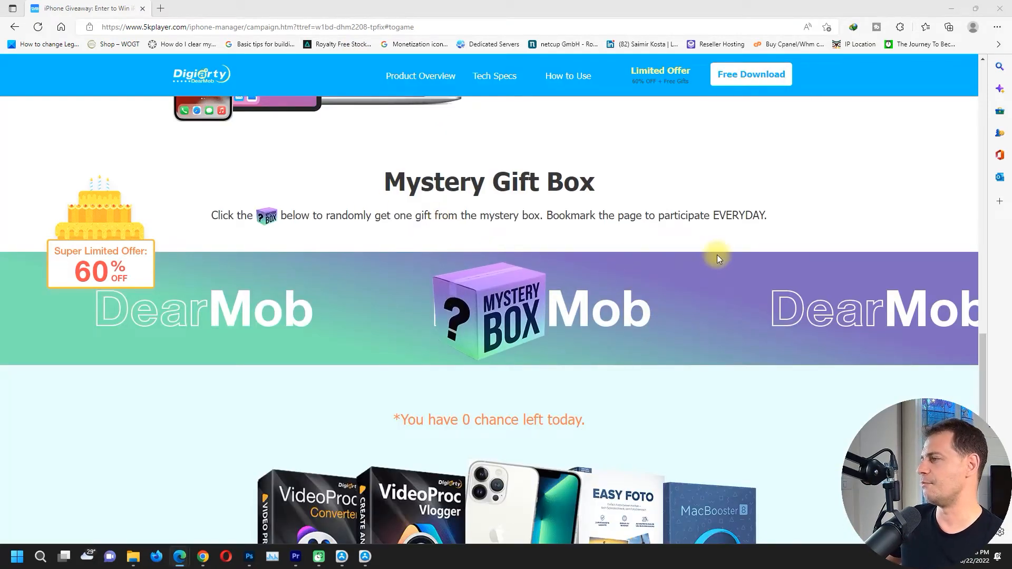
Open the Mystery Gift Box, copy the won MacBooster license code and close the prize popup.
scroll(down, 3)
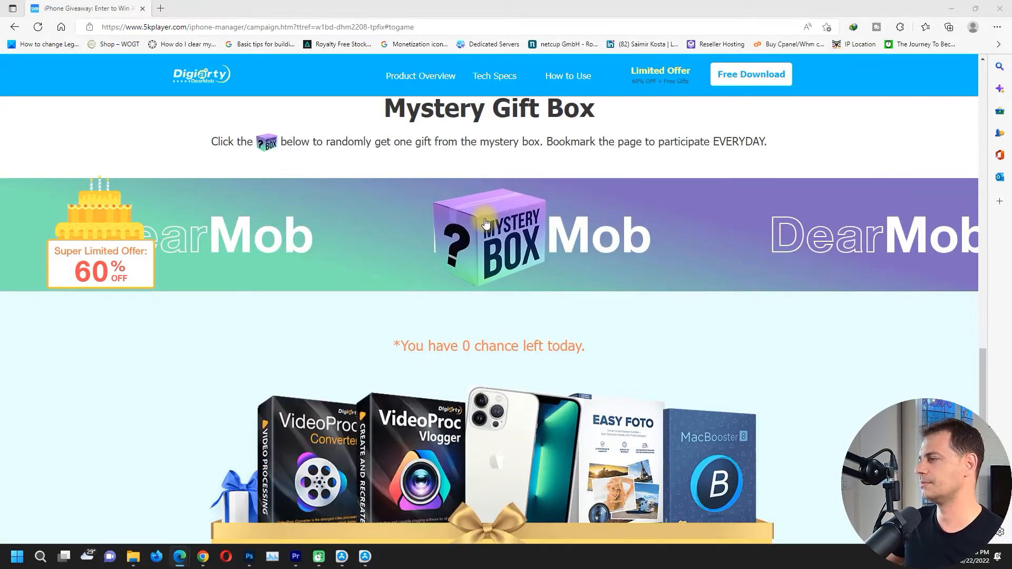
click(487, 232)
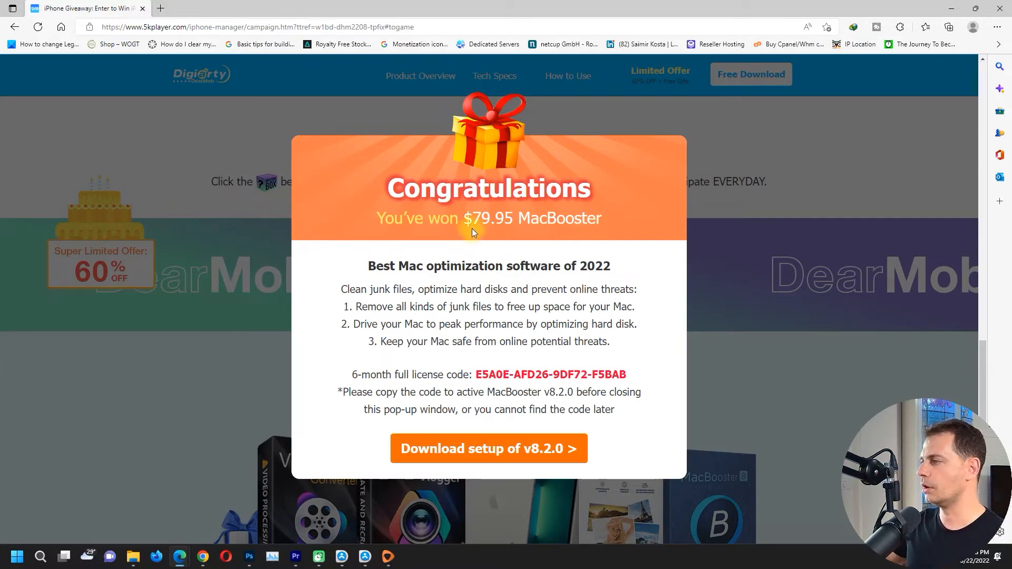
double_click(487, 218)
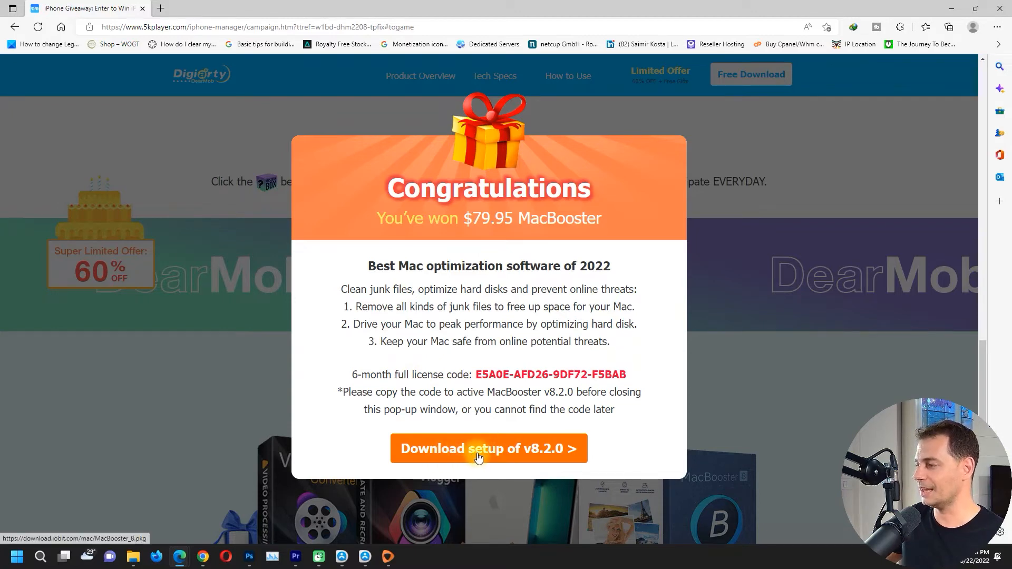
right_click(549, 374)
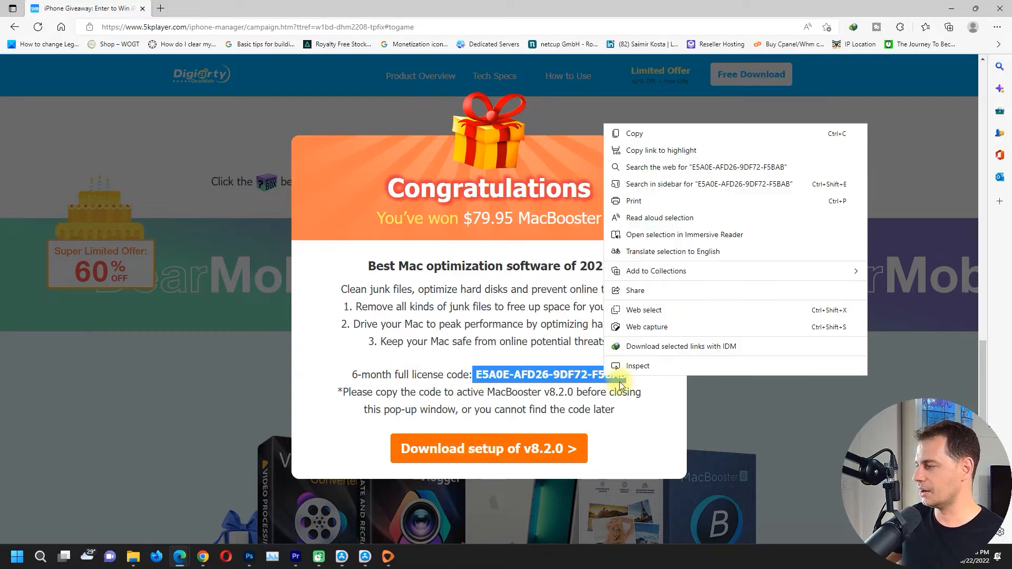
click(514, 429)
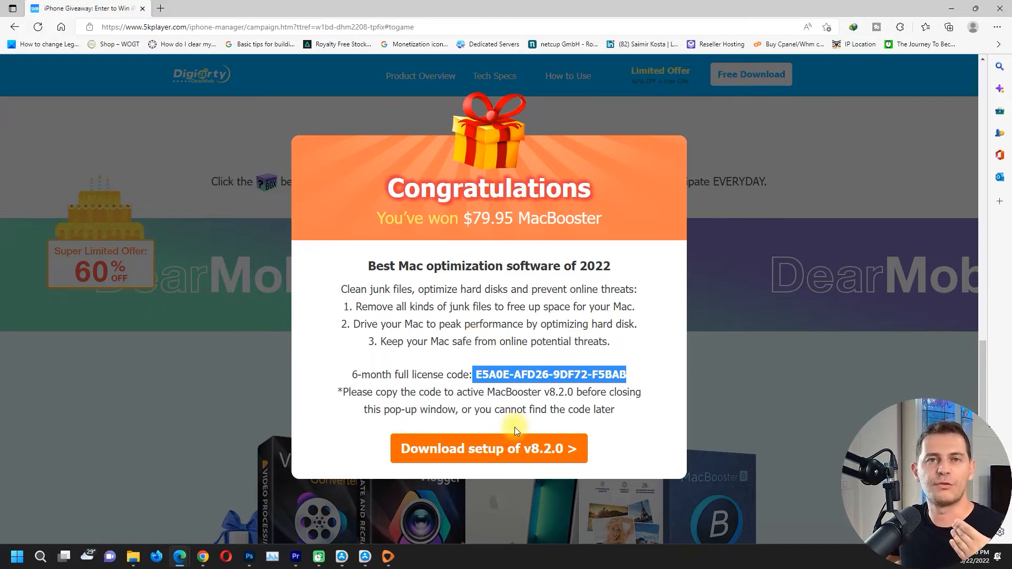
click(488, 449)
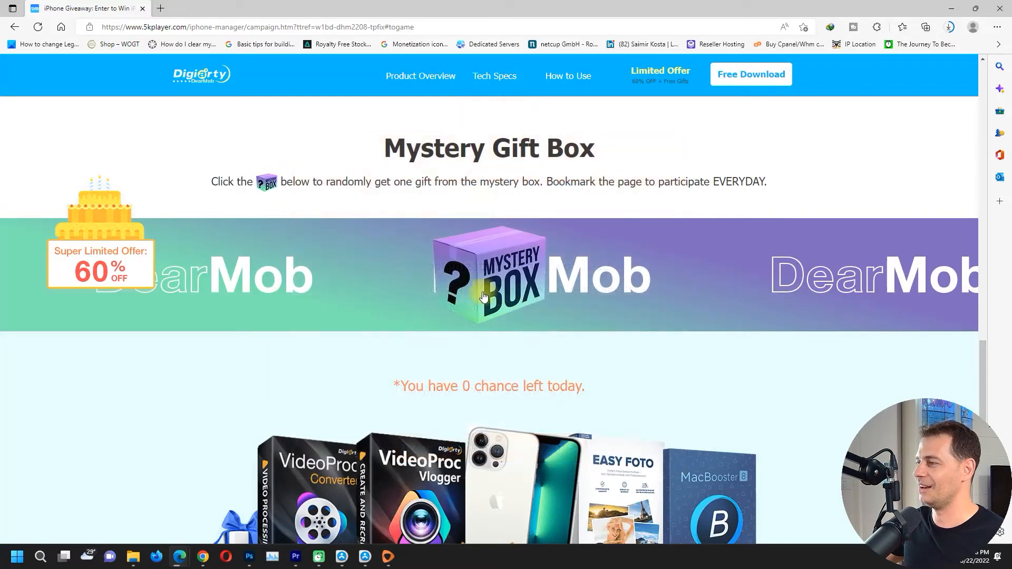
Retry the mystery box, dismiss the out-of-chances alert and minimise Edge.
click(481, 284)
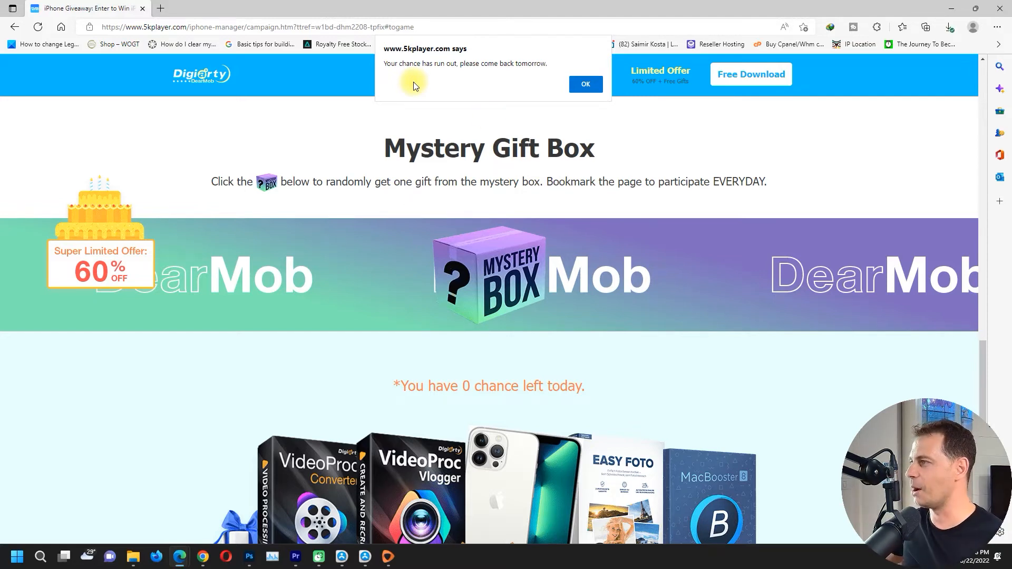
click(583, 84)
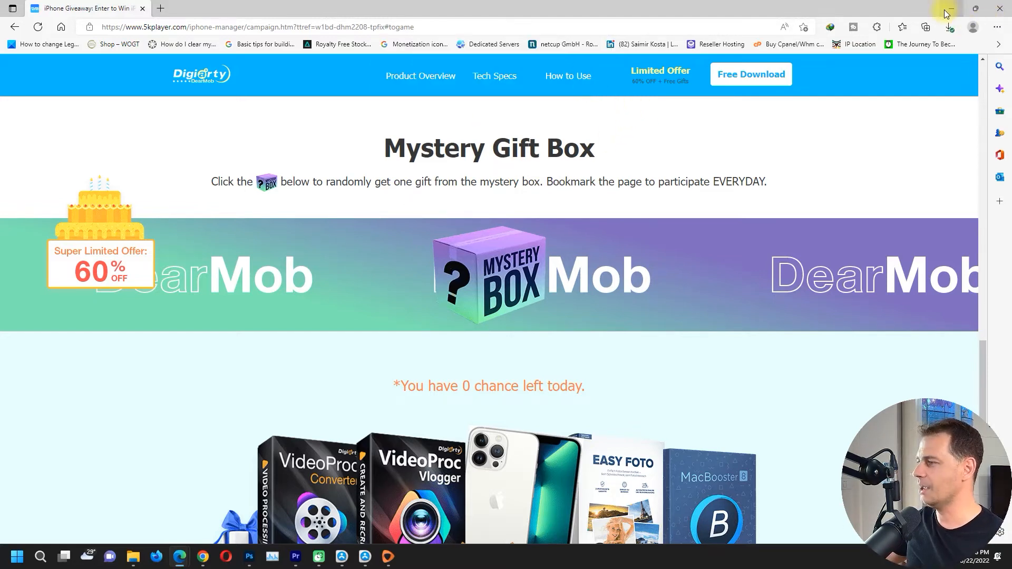
click(319, 560)
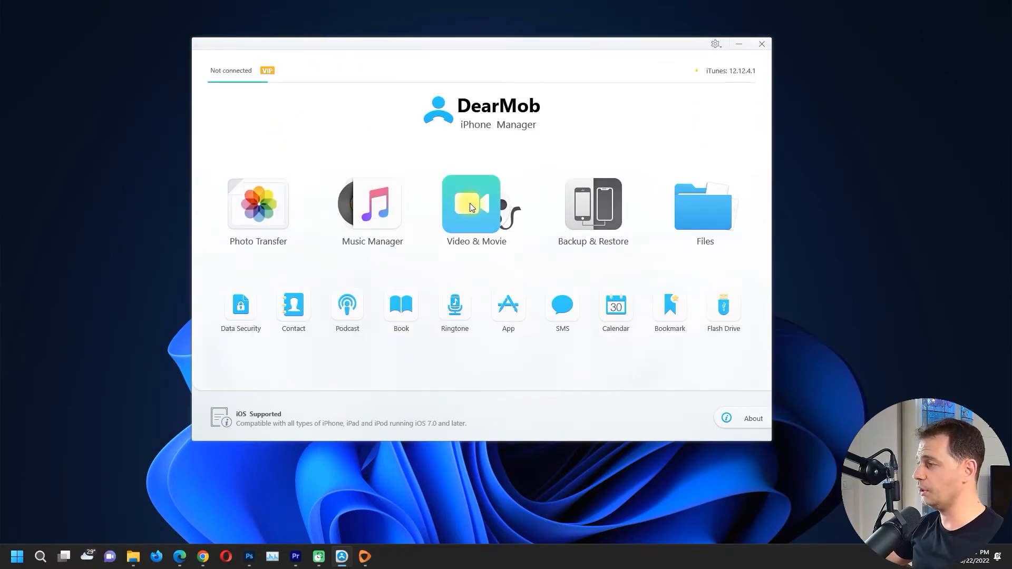
mouse_move(592, 203)
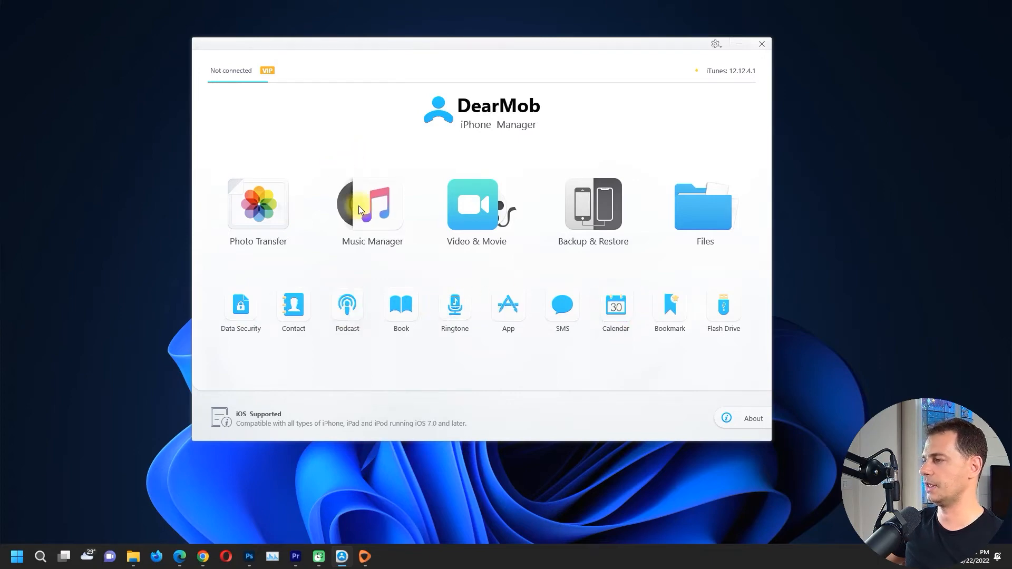
mouse_move(593, 205)
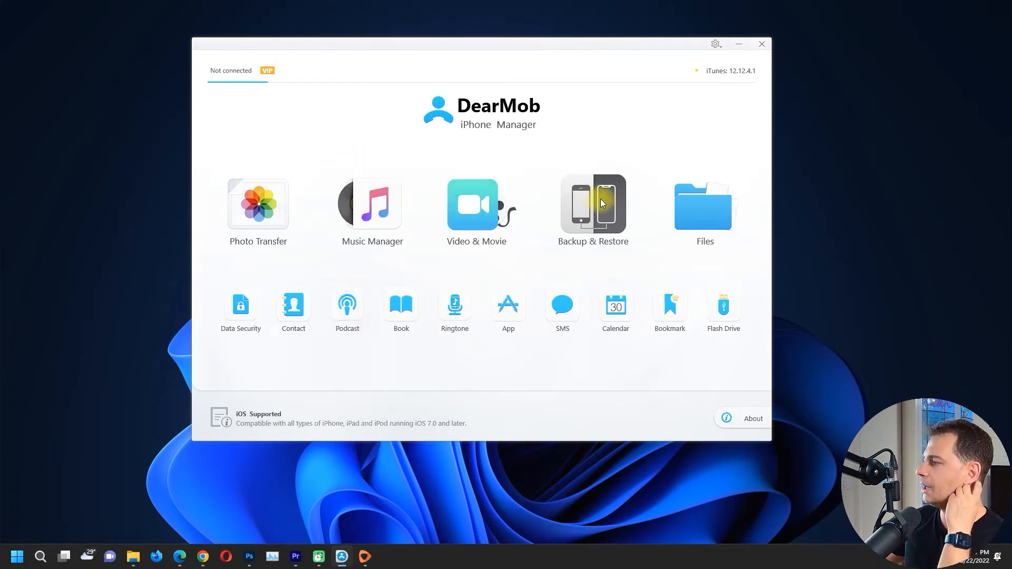
Try Backup & Restore and Photo Transfer without a device, returning to the main screen each time.
click(592, 204)
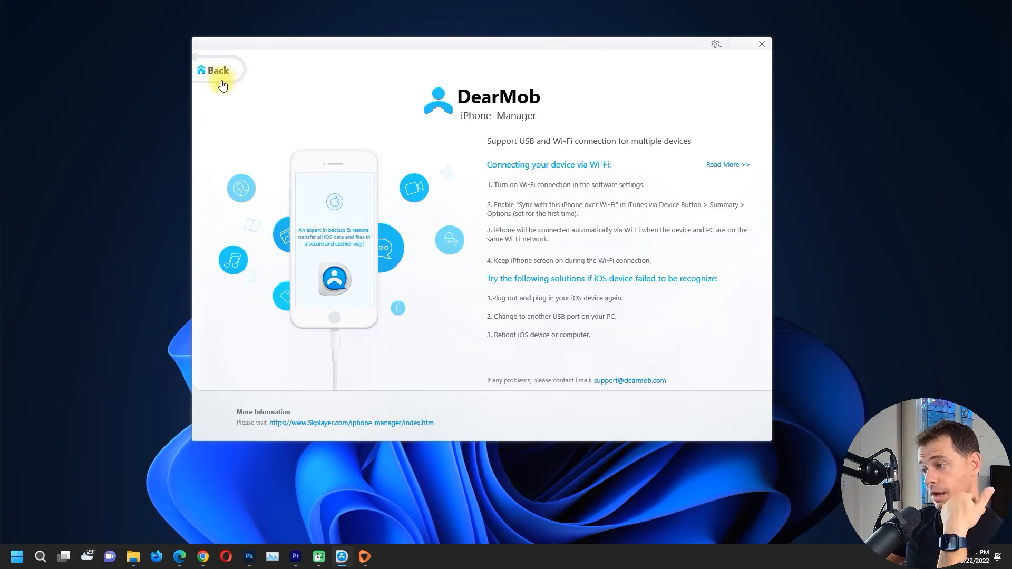
mouse_move(687, 212)
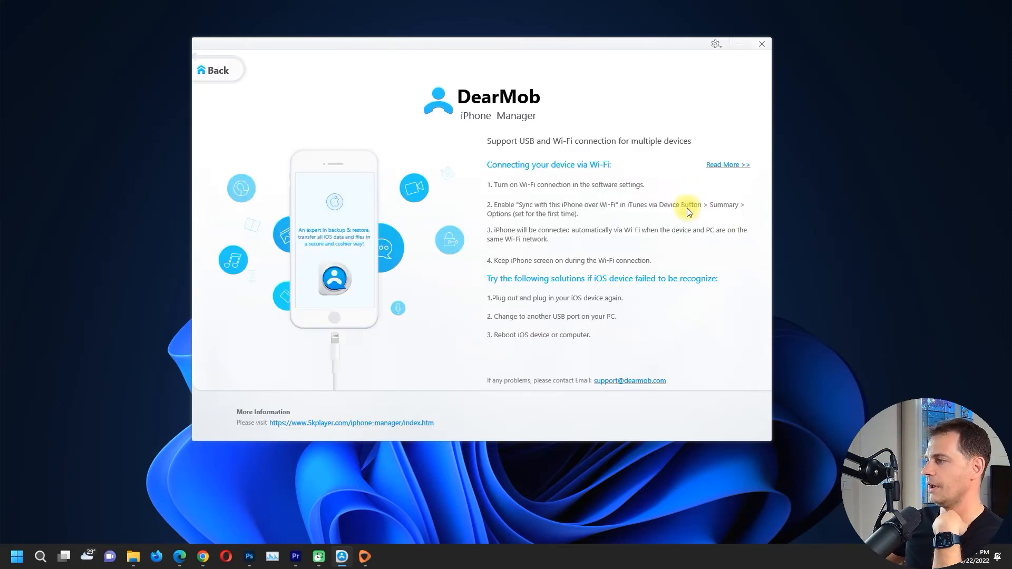
click(216, 70)
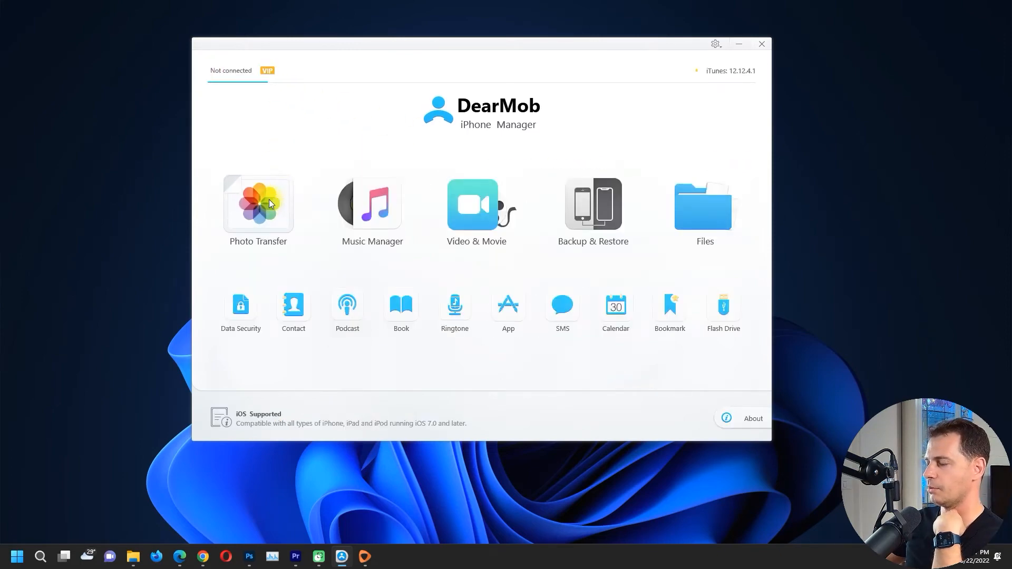
click(257, 204)
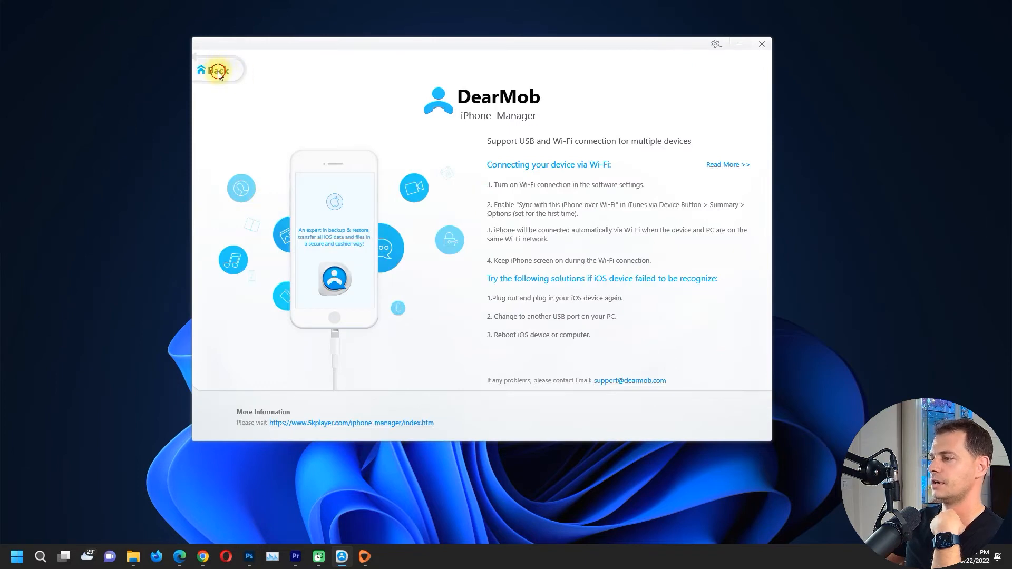
click(218, 70)
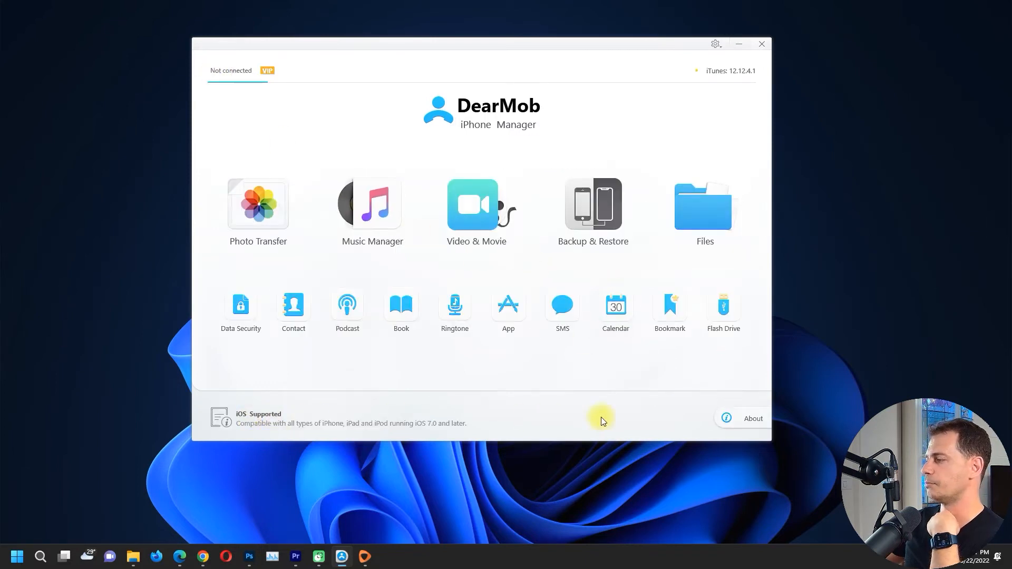
mouse_move(652, 120)
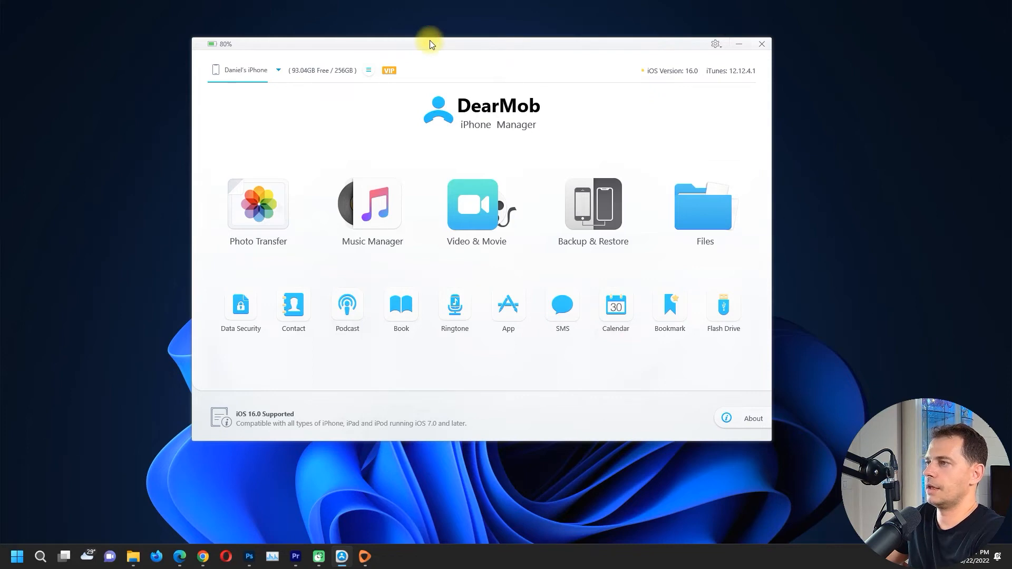
Export the selected Camera Roll photos via Photo Transfer to a PC folder and close the Explorer window.
click(277, 69)
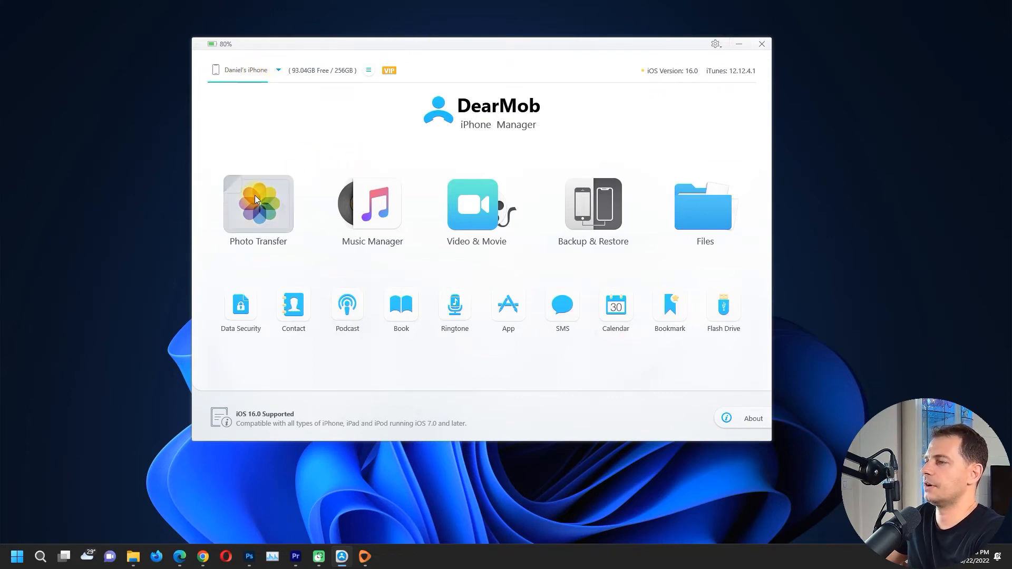
click(258, 206)
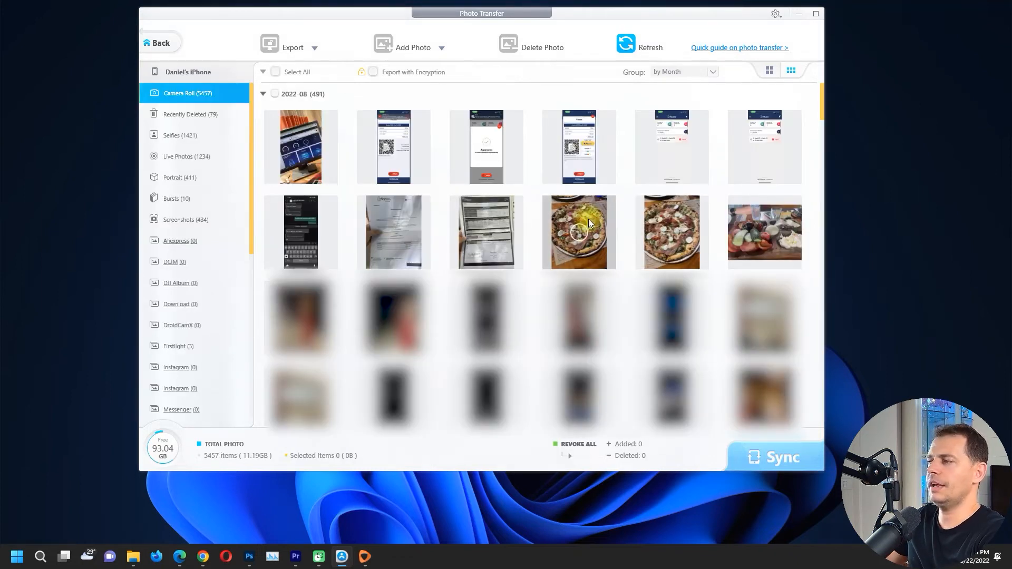
click(577, 231)
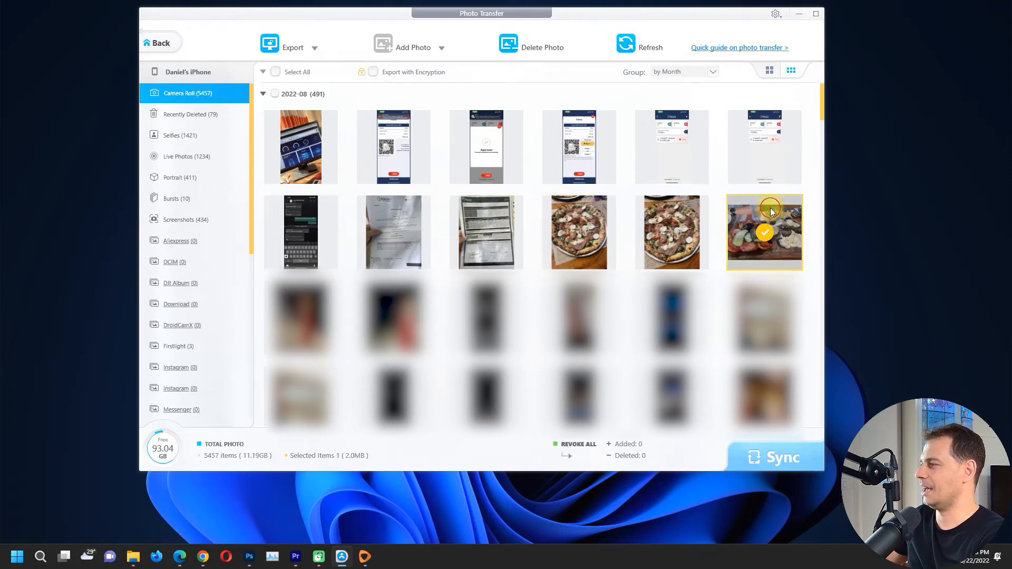
click(579, 232)
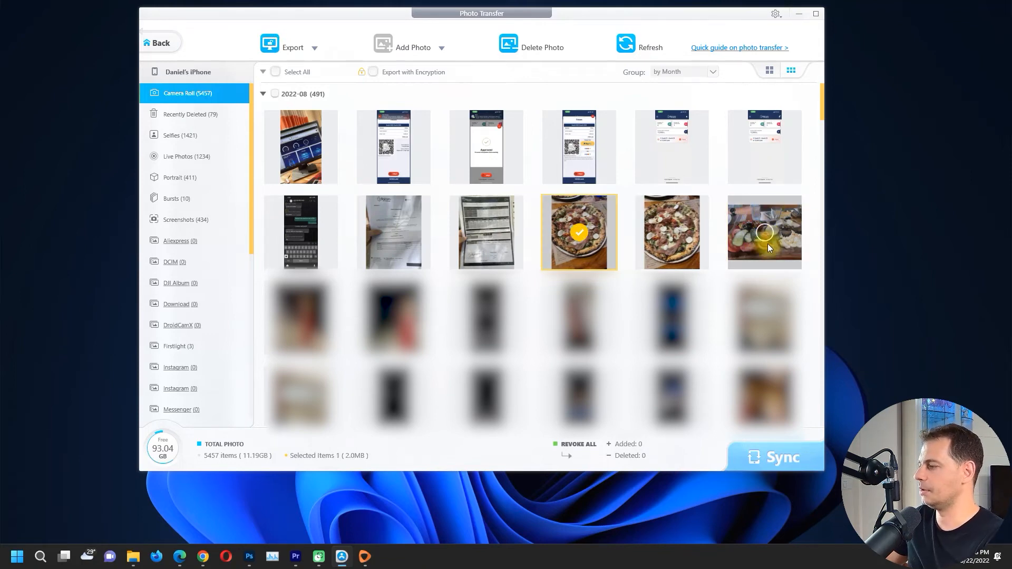
click(765, 232)
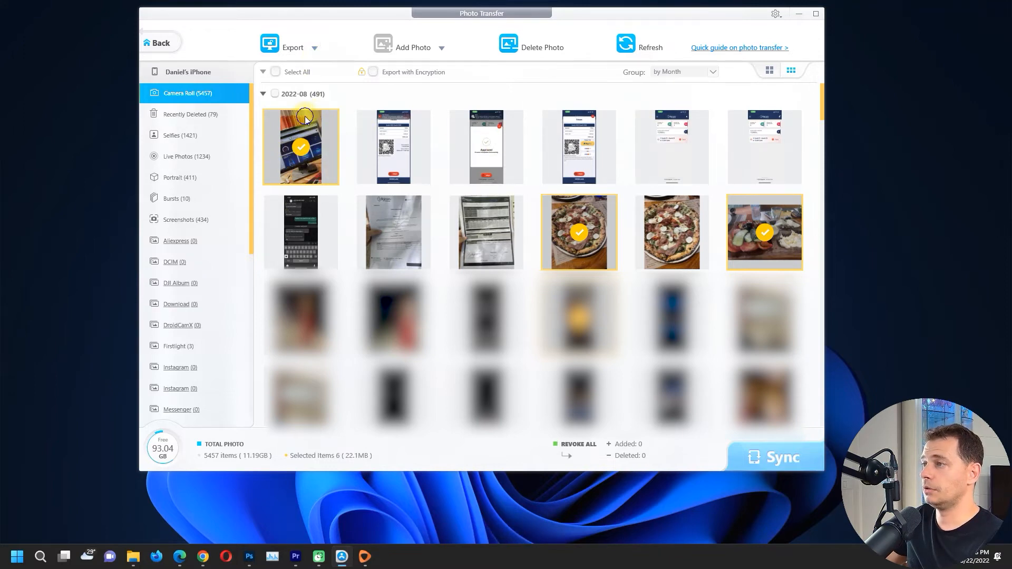
click(292, 48)
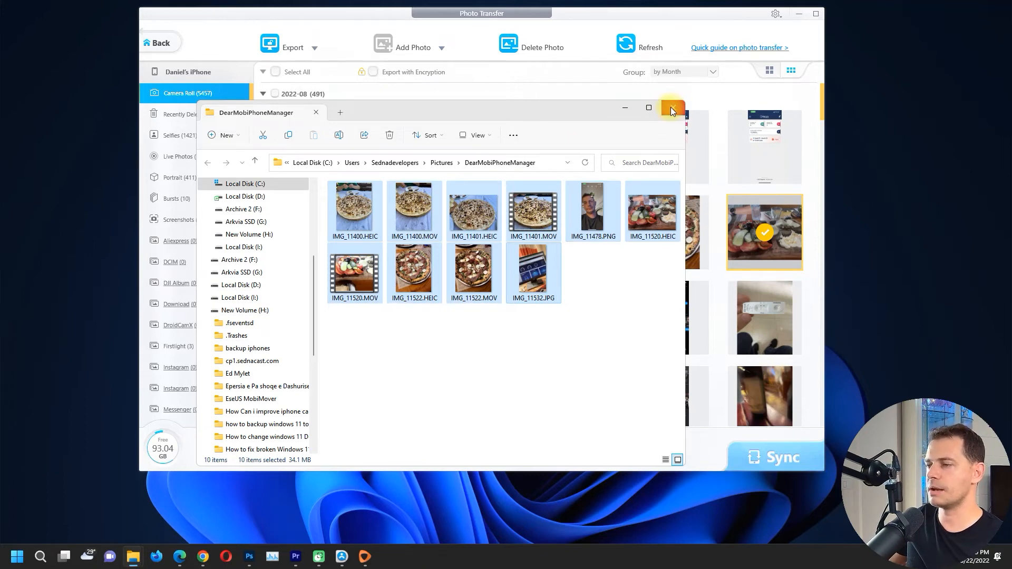
click(672, 107)
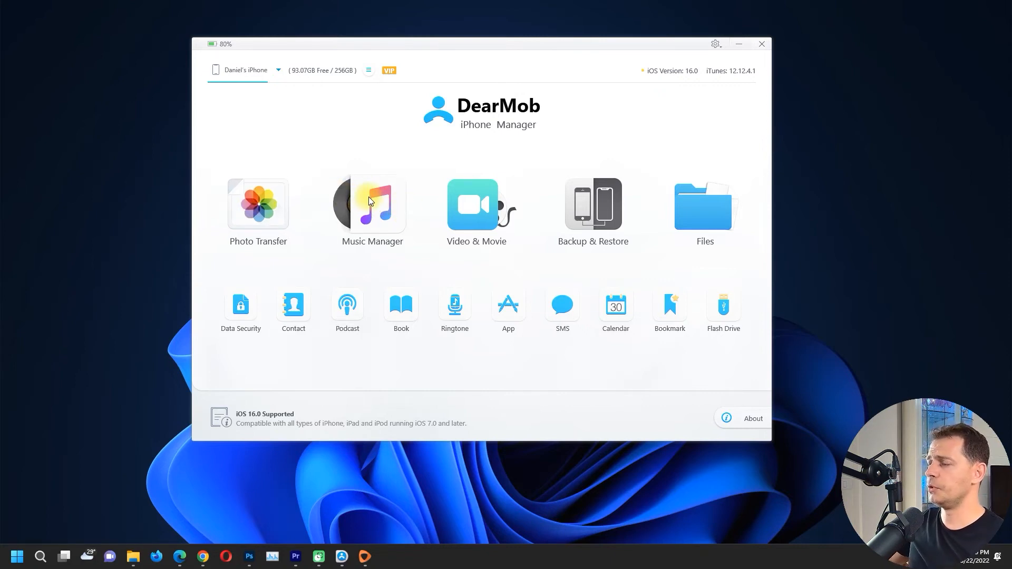
Look at the empty Music Manager library, then switch to the Video & Movie module listing 818 videos.
click(372, 204)
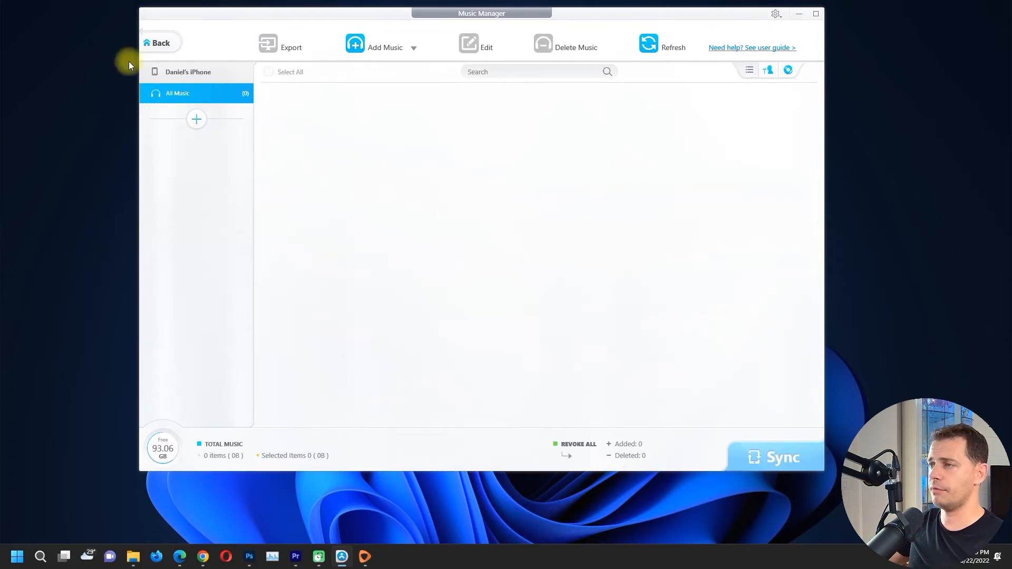
click(157, 42)
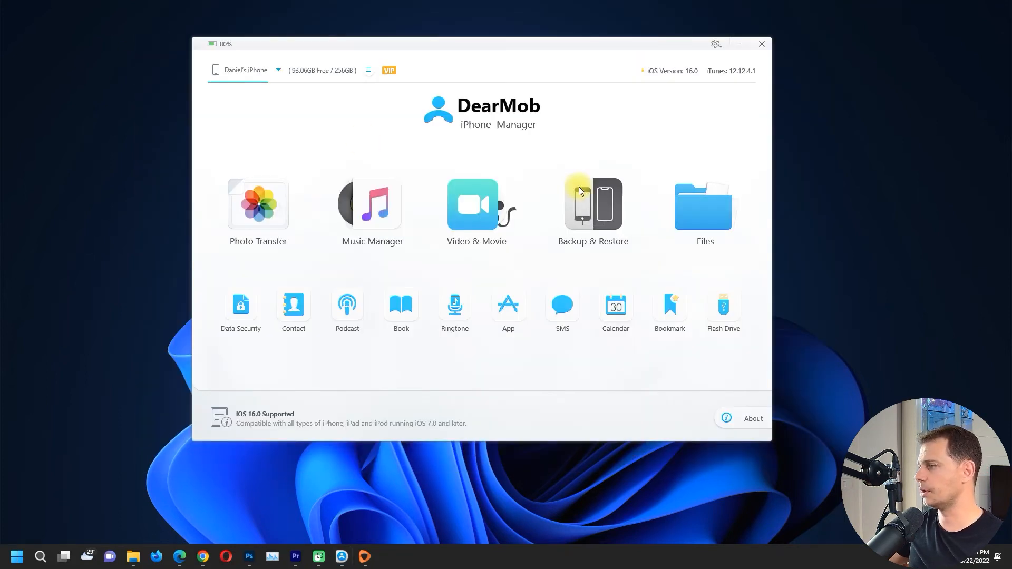
click(477, 206)
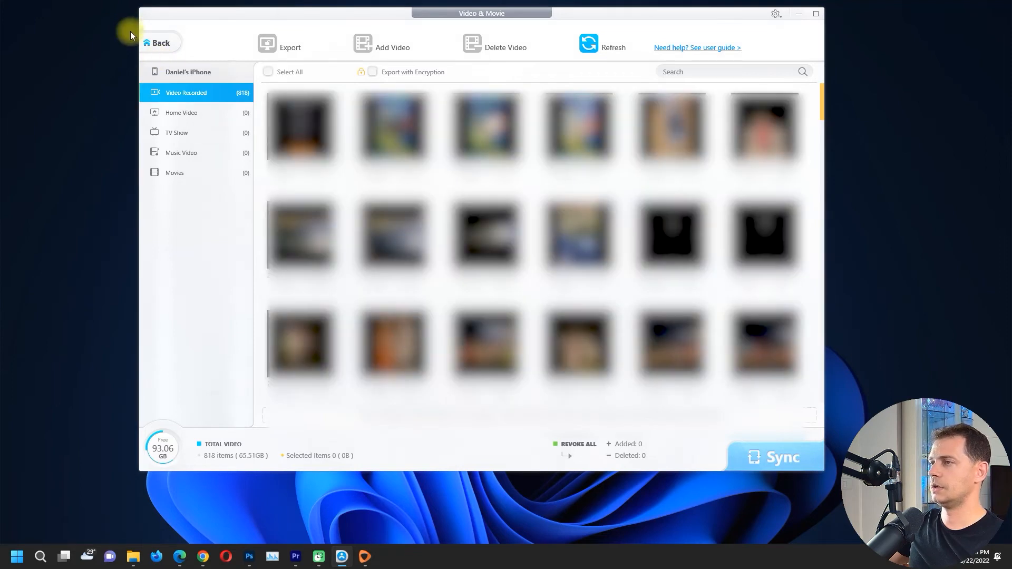
Start a Back Up Now of the iPhone to this computer and confirm the prompt.
click(157, 42)
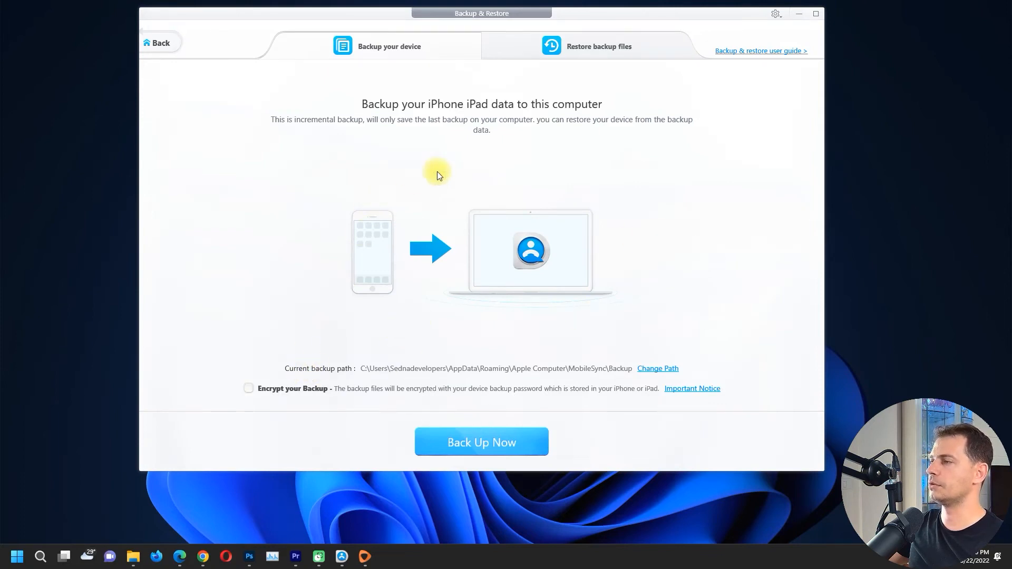
mouse_move(579, 43)
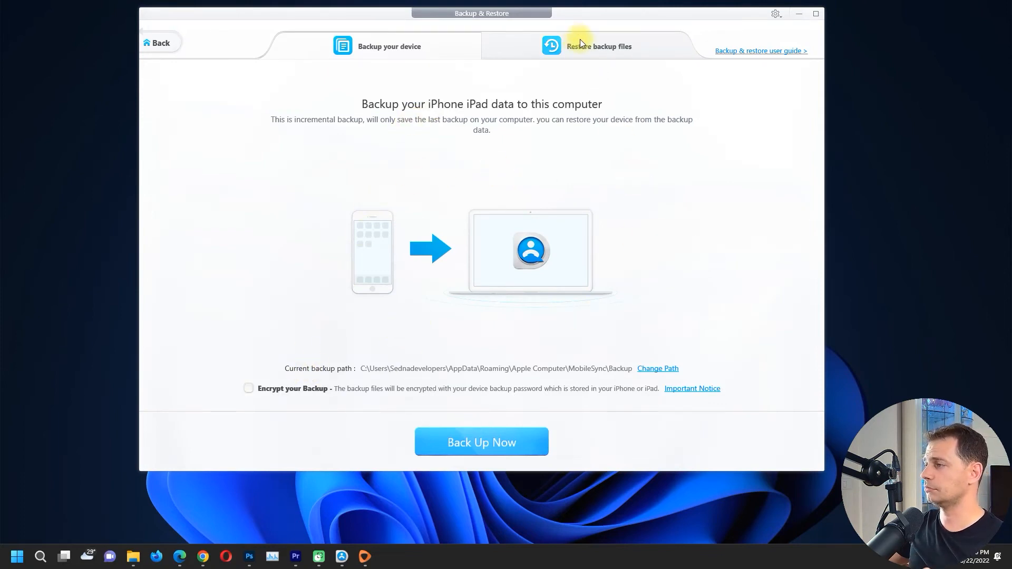
mouse_move(651, 292)
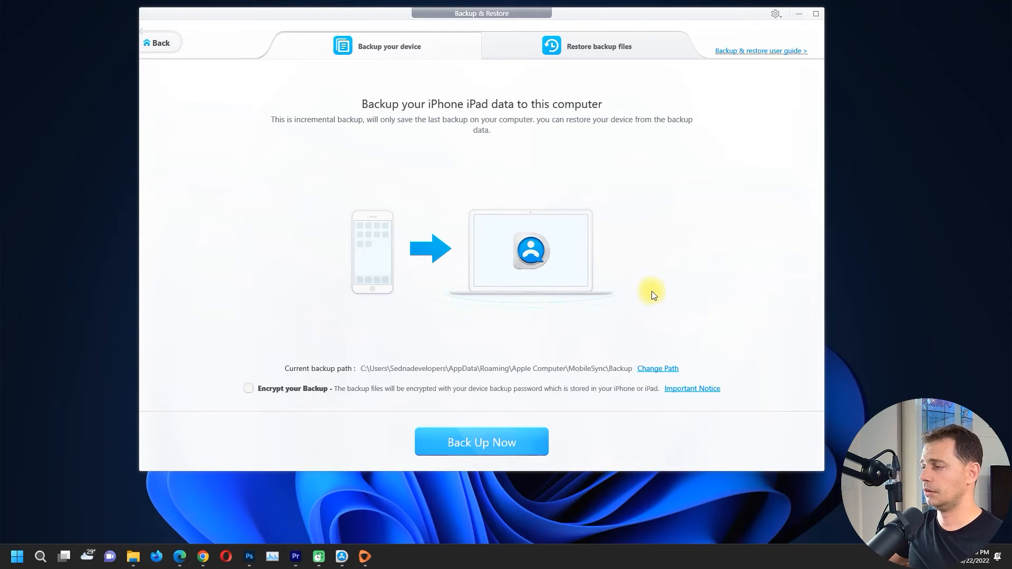
click(481, 442)
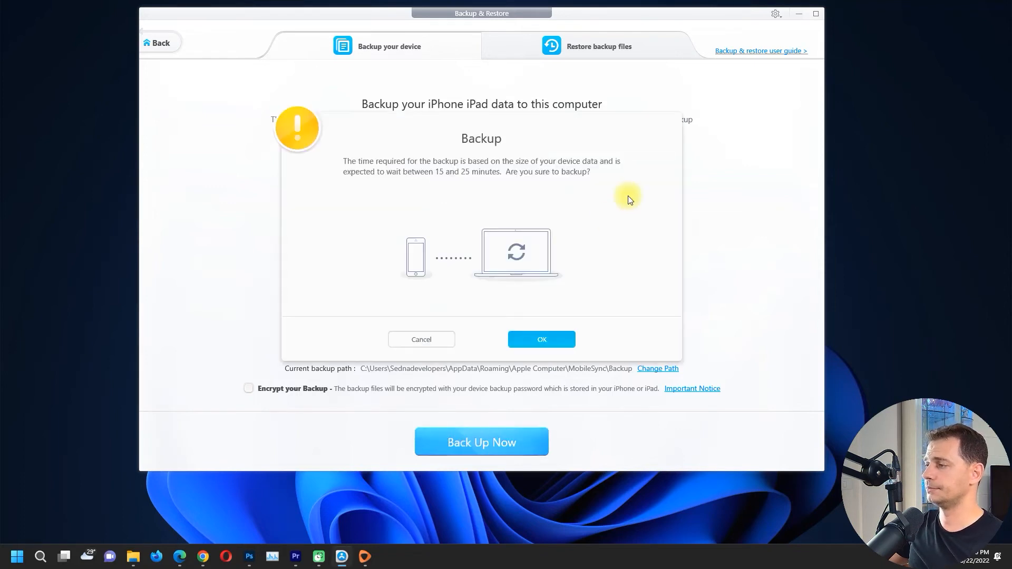
mouse_move(542, 339)
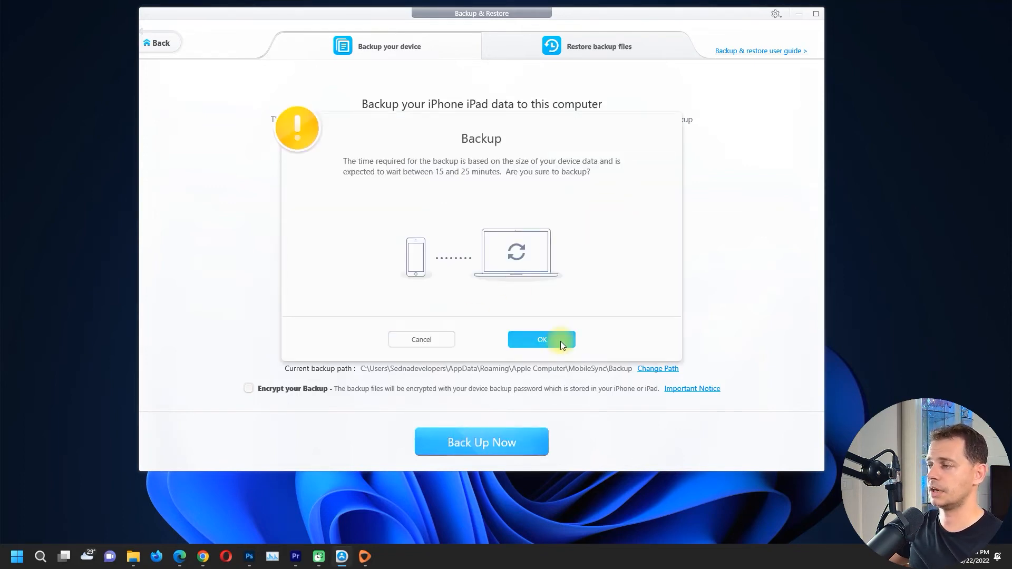
click(541, 340)
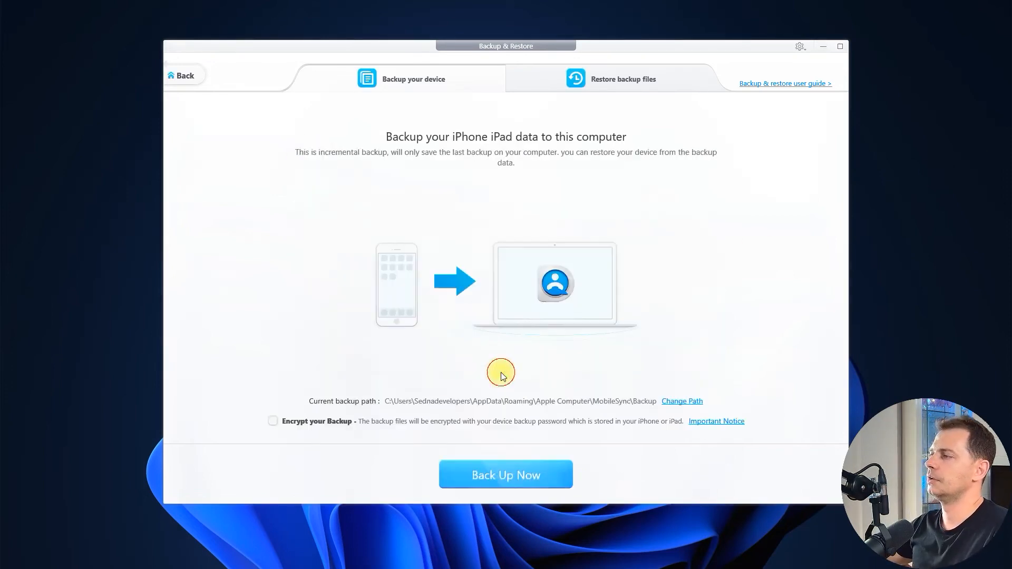
Restore the 2022-08-22 iPhone 5 backup onto the device with app data included.
click(622, 78)
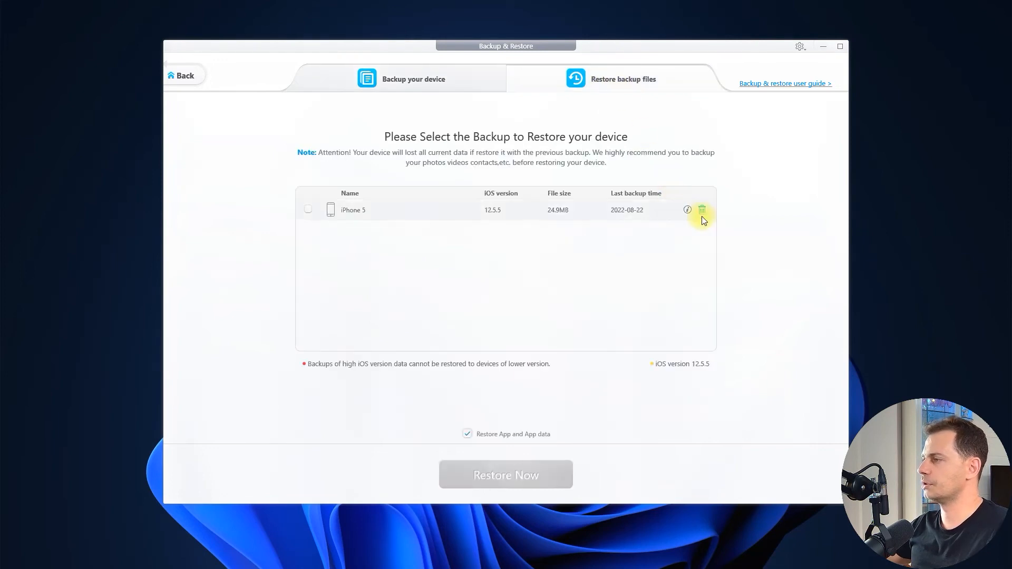
click(307, 209)
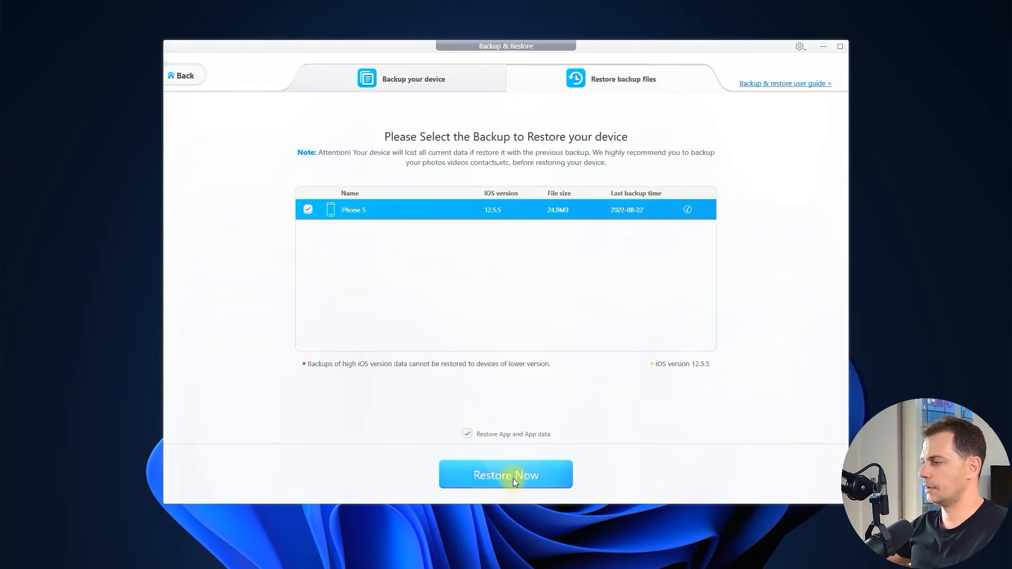
mouse_move(494, 441)
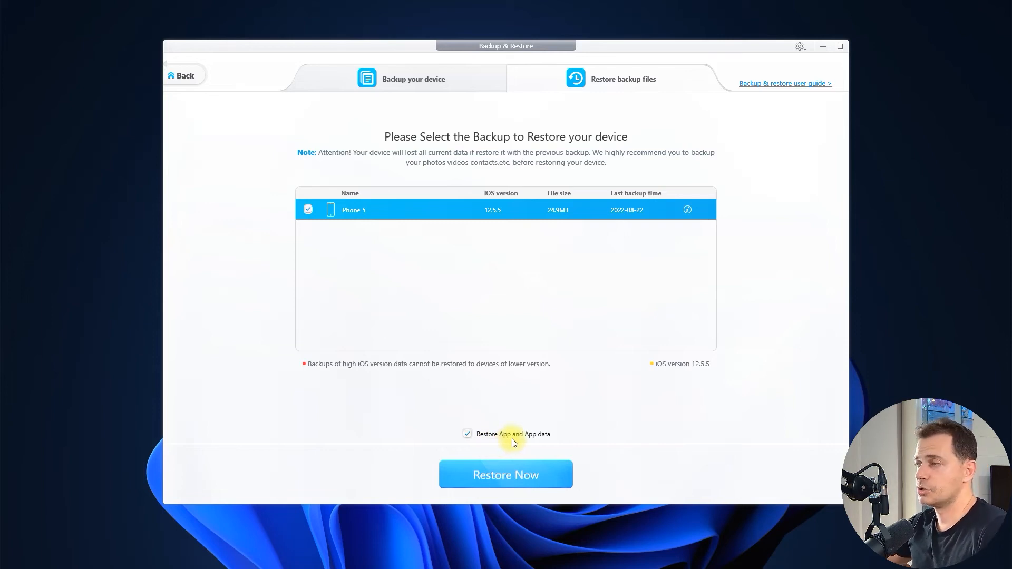
click(505, 475)
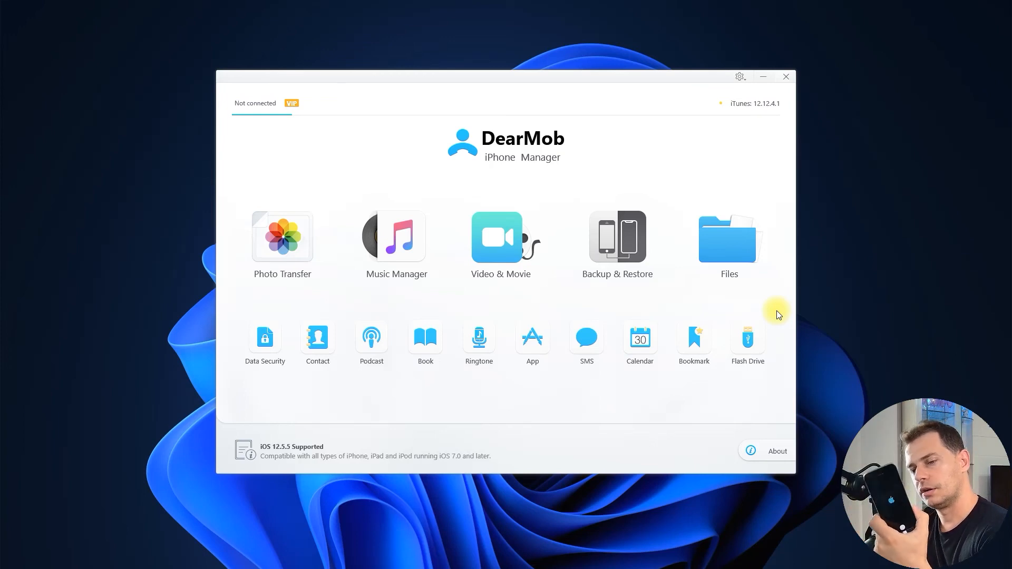
Reconnect the iPhone and browse its Files list into the AnyTrans app folder.
click(617, 235)
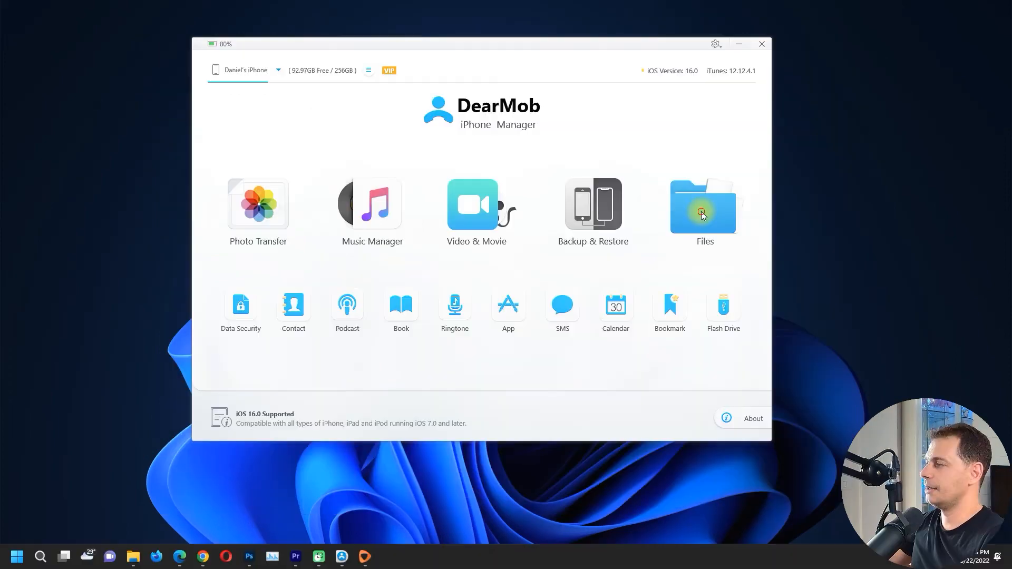
click(705, 205)
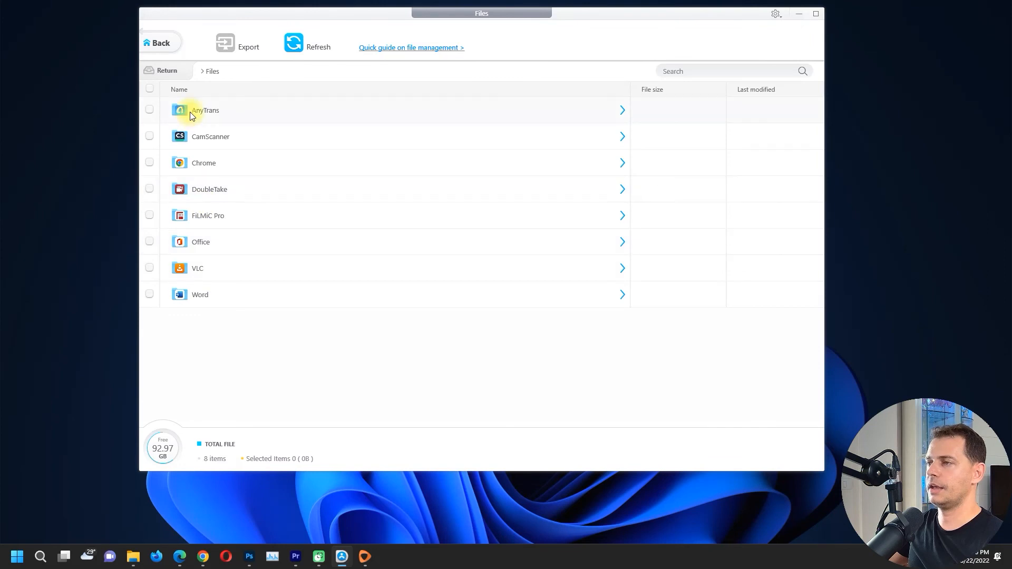
click(205, 110)
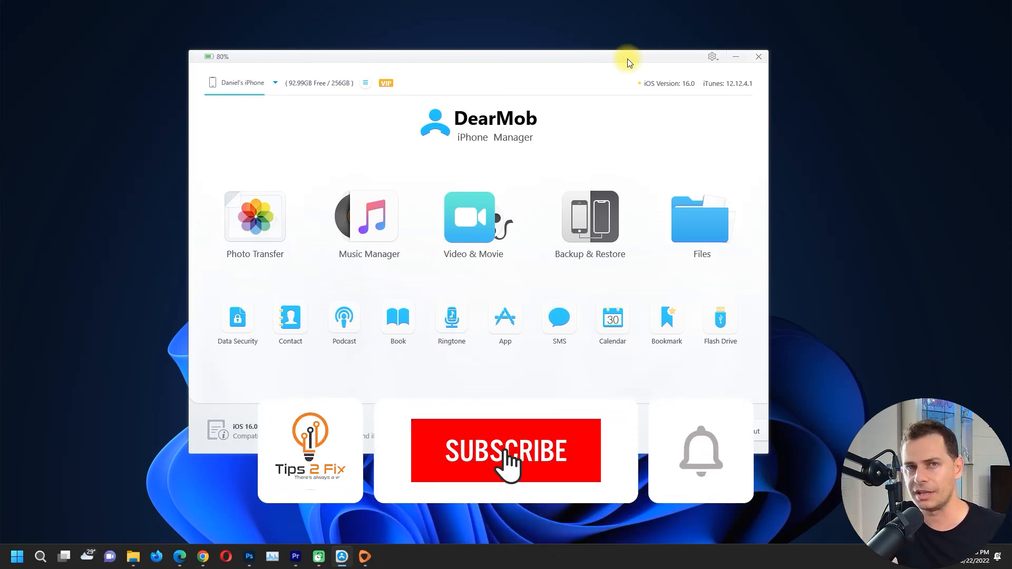
click(505, 450)
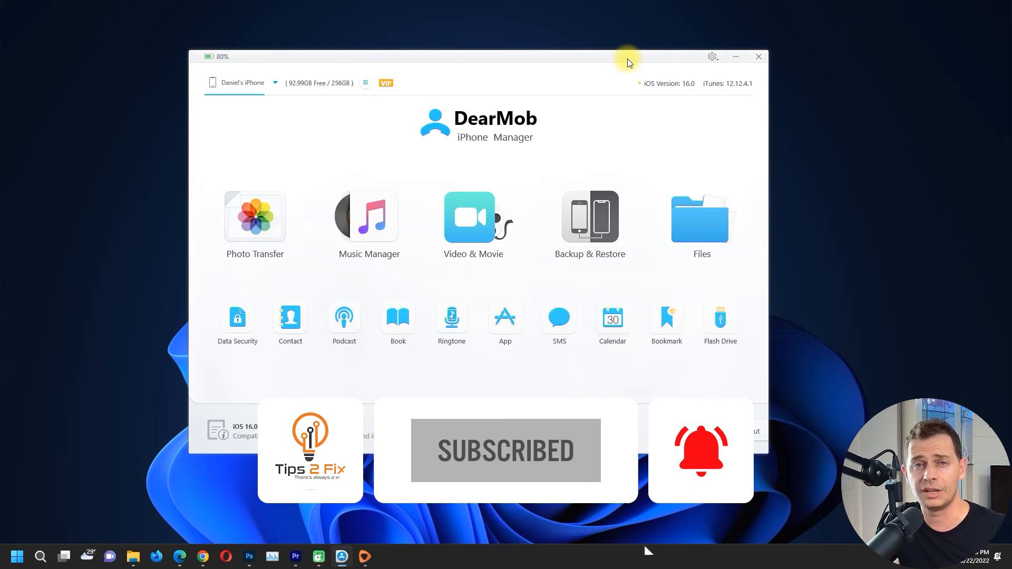